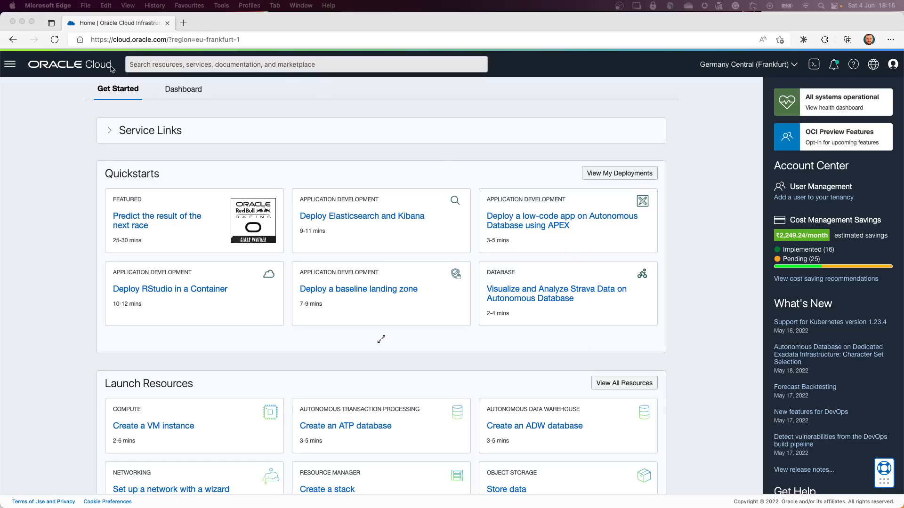
Navigate through the services menu and Databases to the MySQL DB Systems list.
left_click(9, 64)
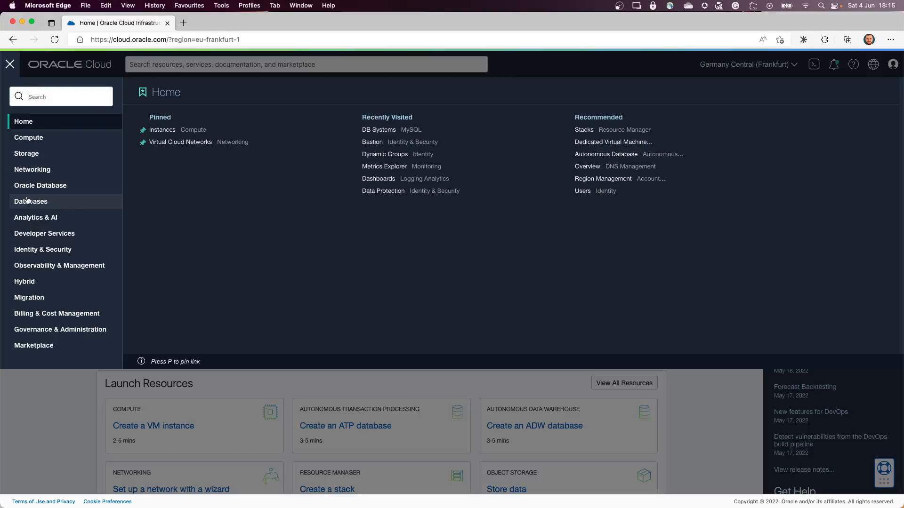
left_click(31, 201)
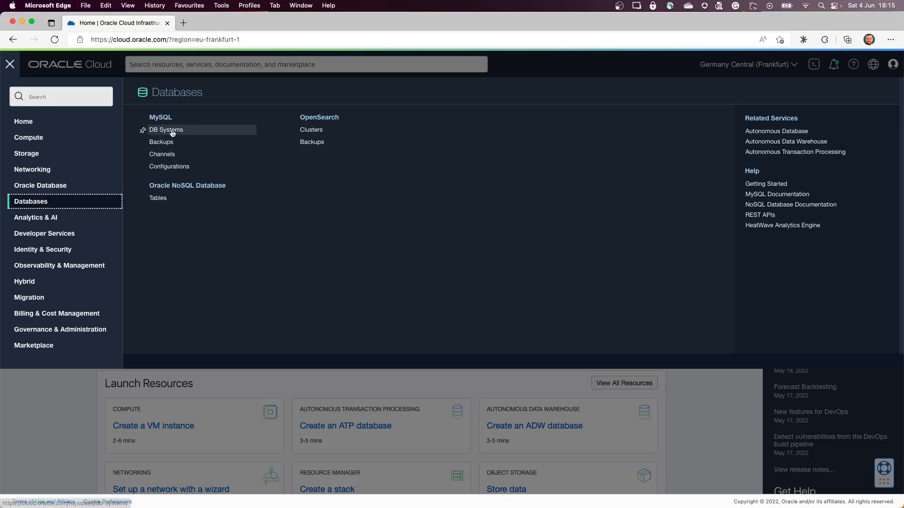
left_click(166, 129)
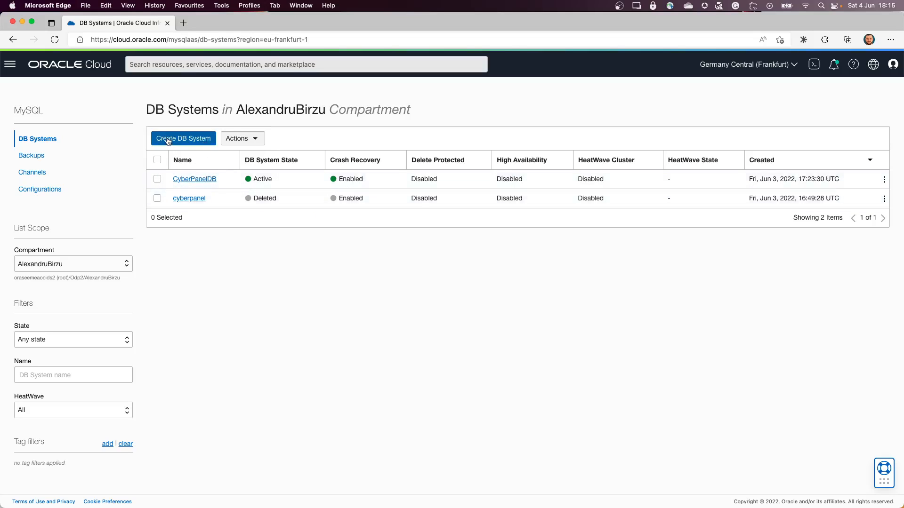
Start a new DB system named TestDB with description 'test'.
left_click(183, 138)
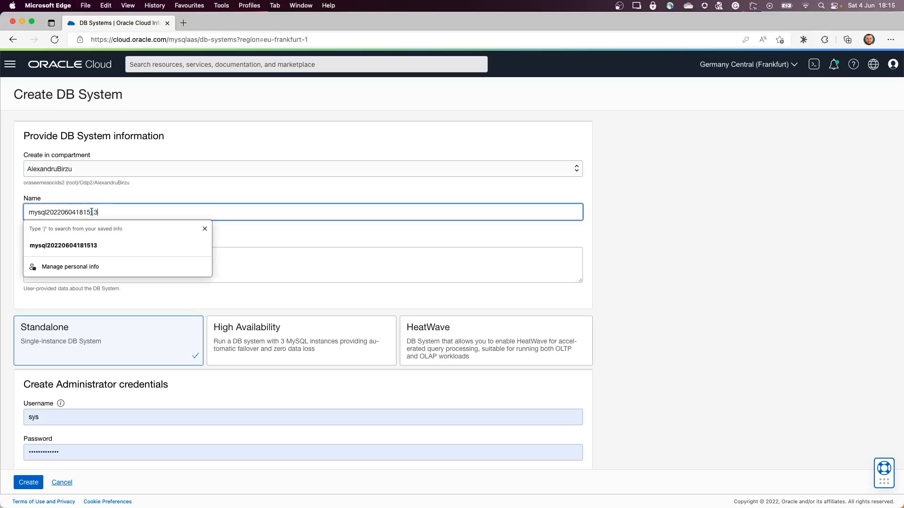
type("TestDB")
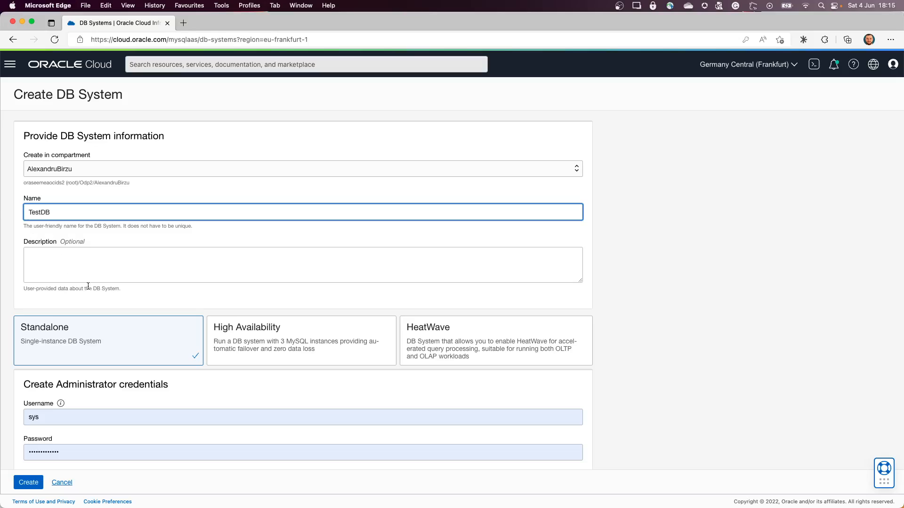
left_click(303, 265)
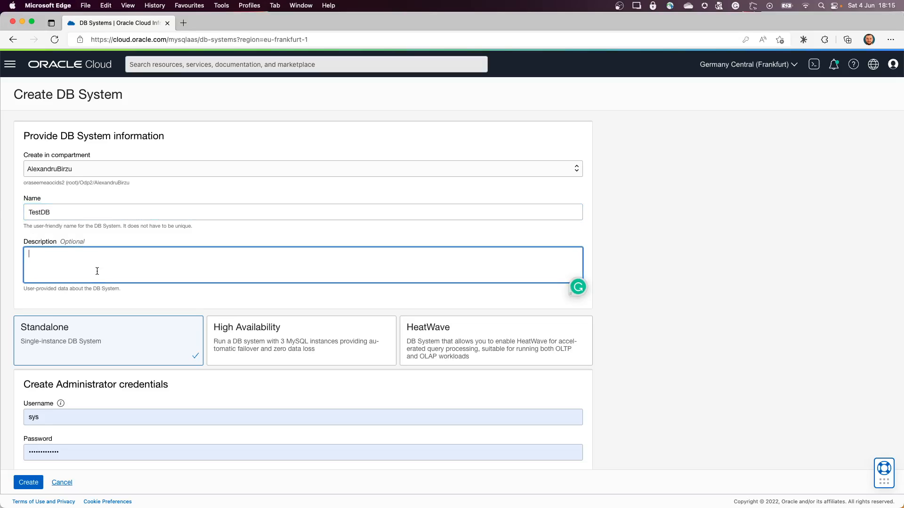
scroll("down", 3)
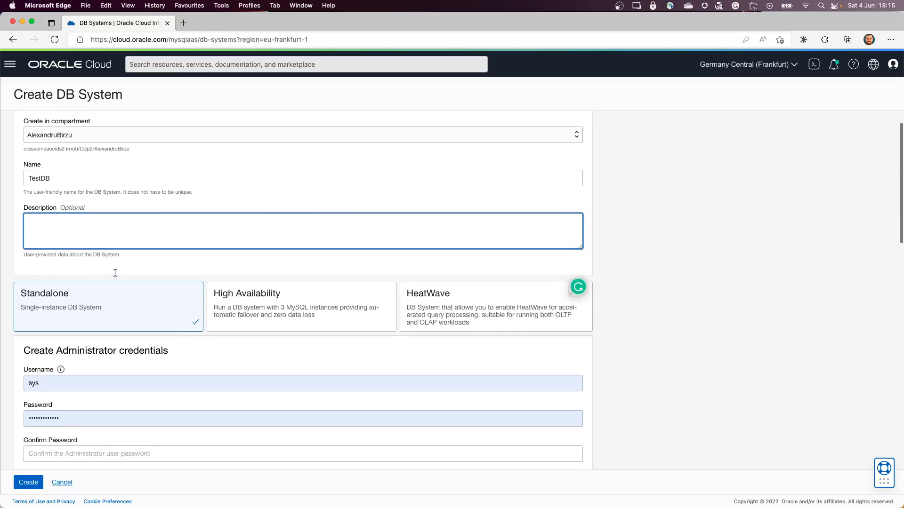
type("test")
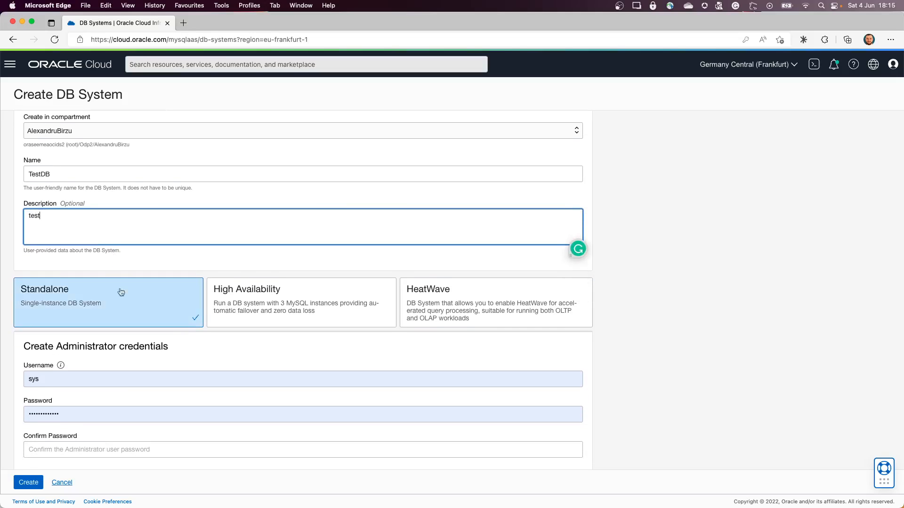
Keep the Standalone deployment type and enter the admin password.
scroll("down", 3)
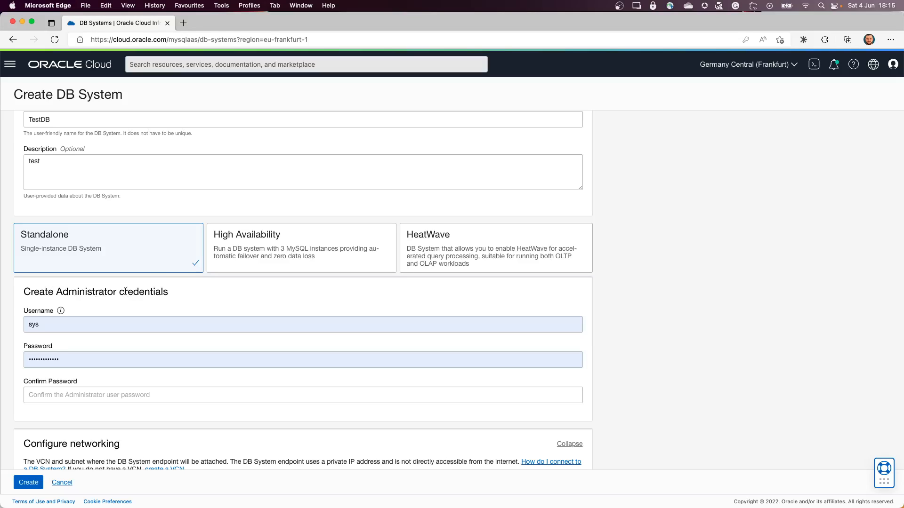
scroll("down", 3)
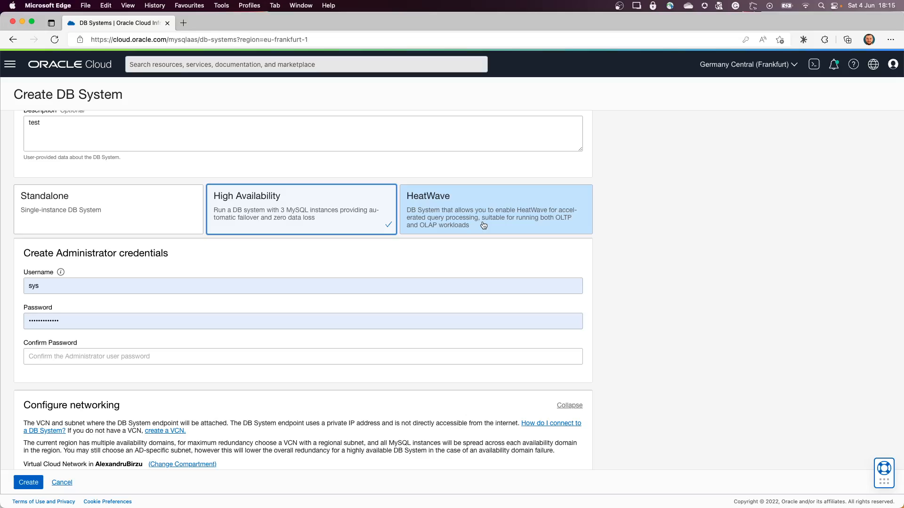
left_click(495, 210)
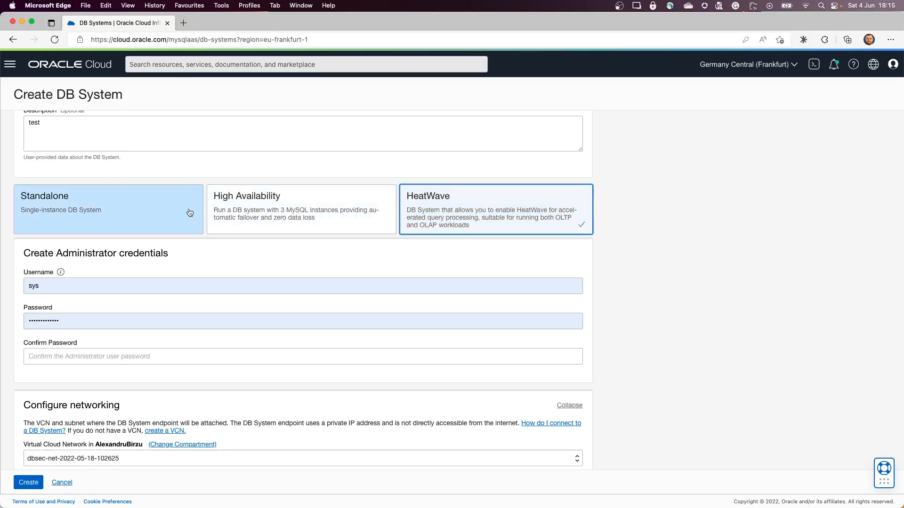
left_click(108, 208)
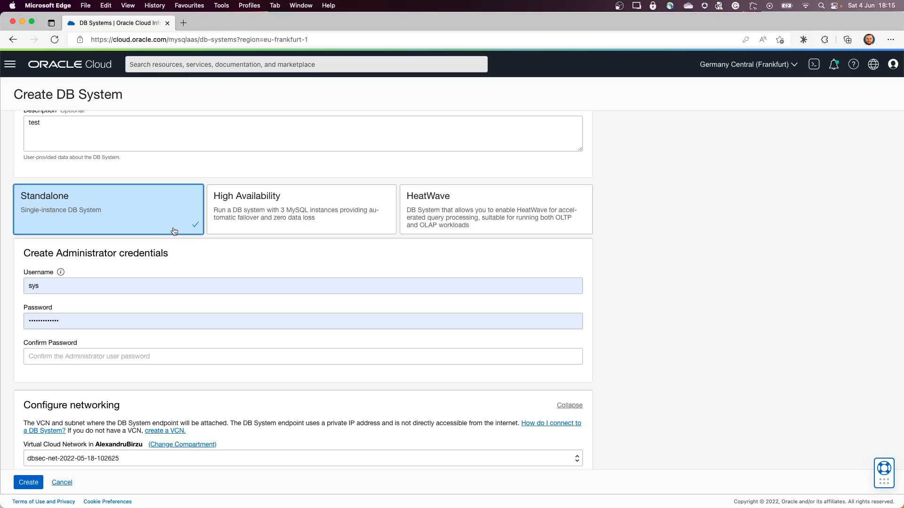
scroll("down", 3)
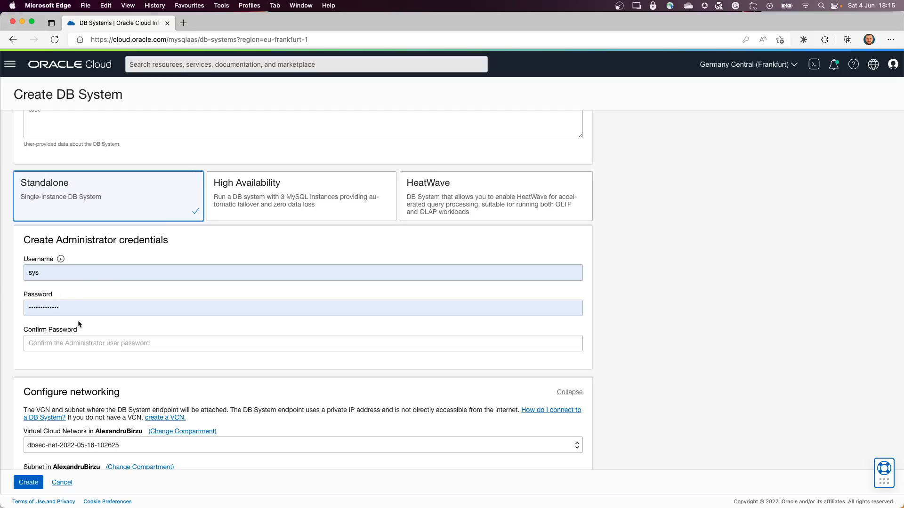
left_click(303, 308)
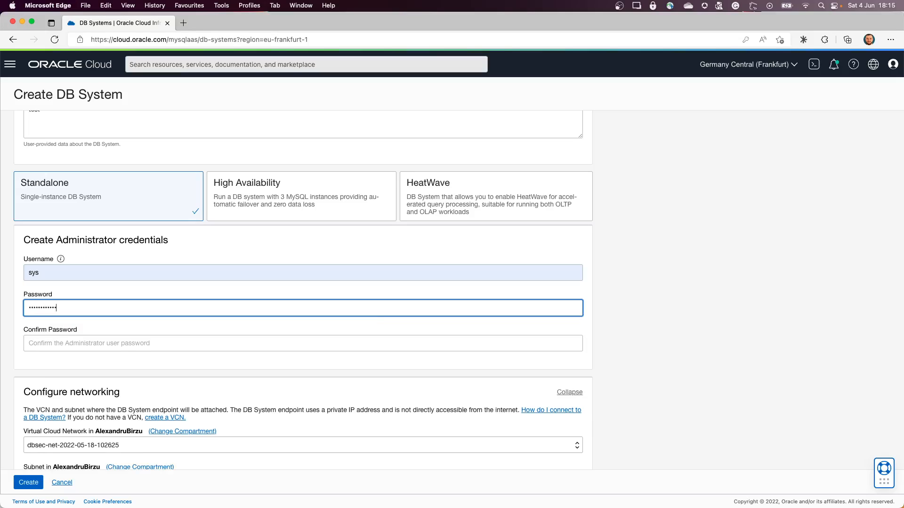
type("•••••")
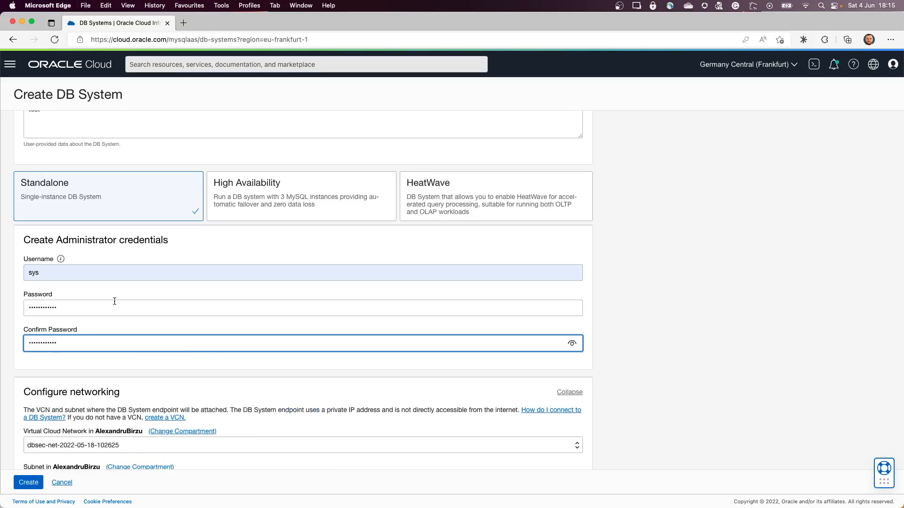
Put the DB system on the Abirzu-vcn network with the PrivateSubnet subnet.
scroll("down", 3)
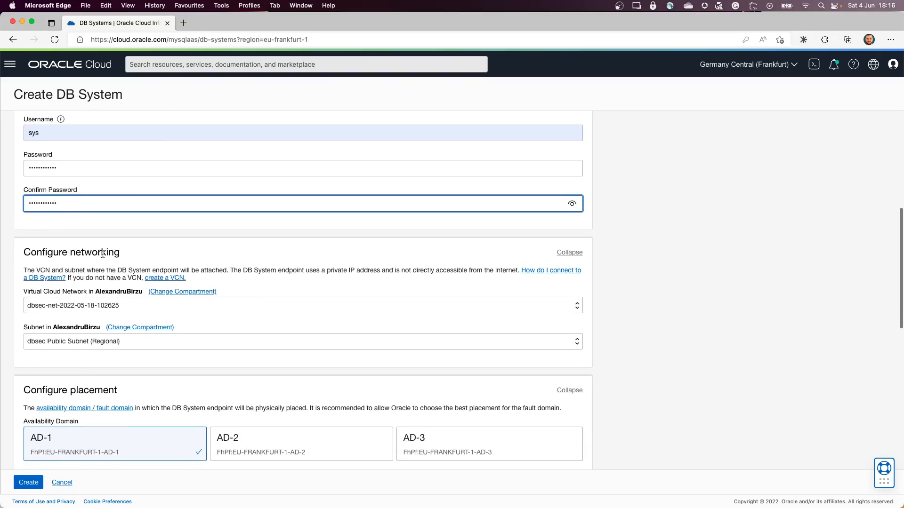
scroll("down", 3)
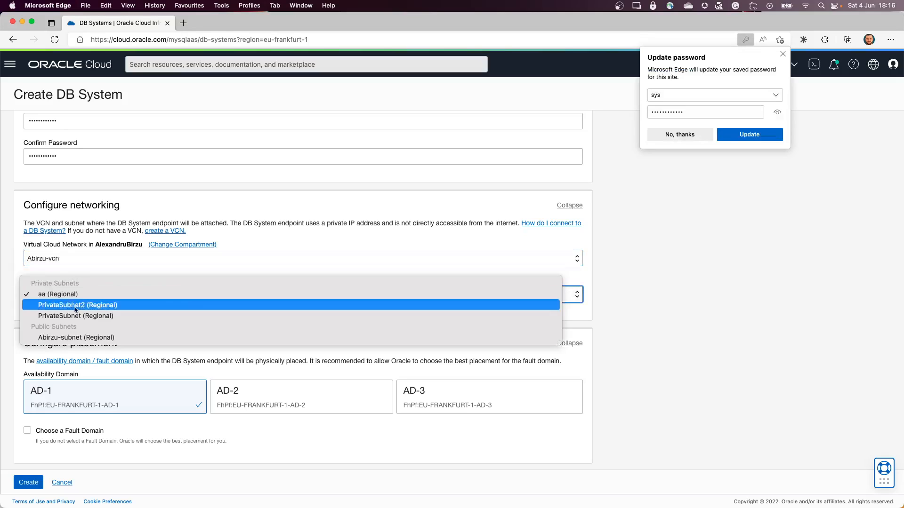
left_click(75, 316)
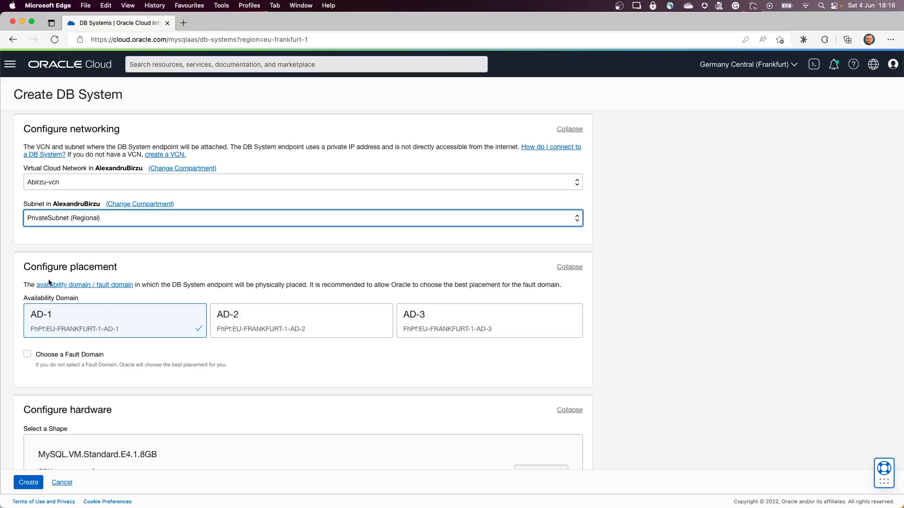
scroll("down", 3)
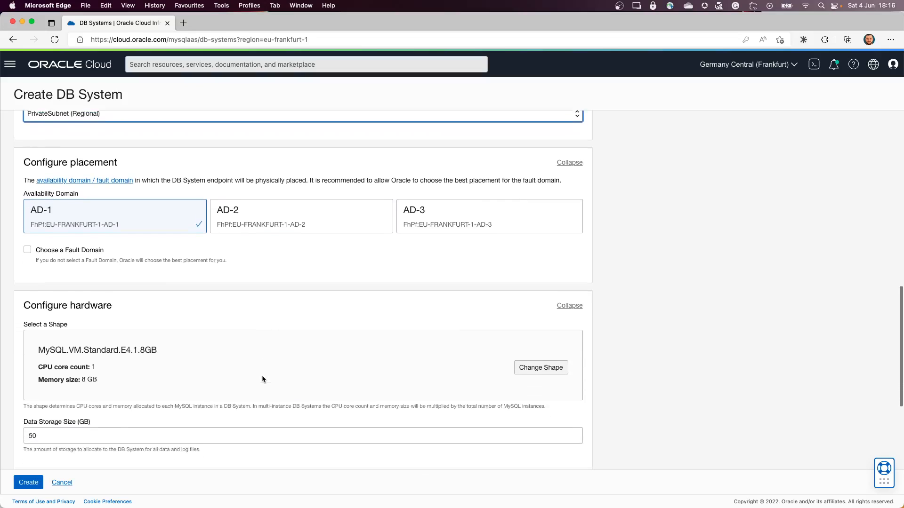
scroll("down", 3)
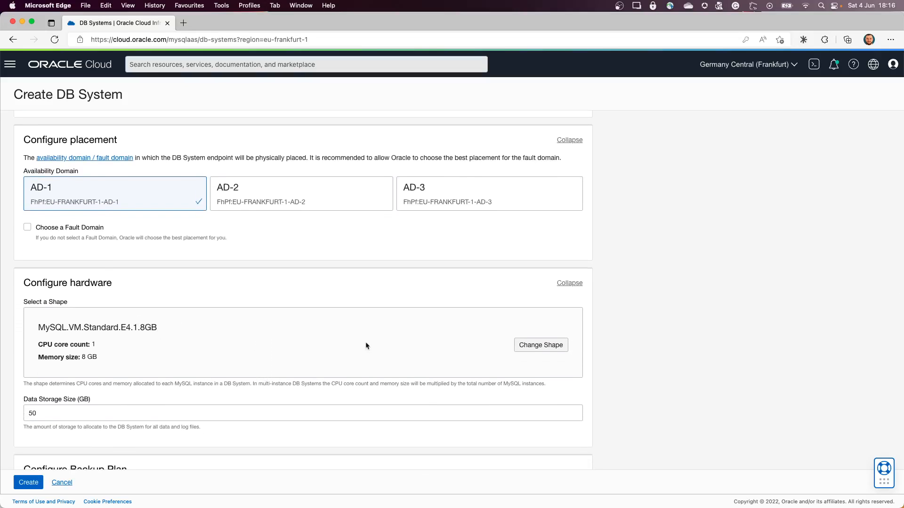
Choose the MySQL.VM.Standard.E4.1.16GB shape (1 CPU core, 16 GB memory).
left_click(540, 345)
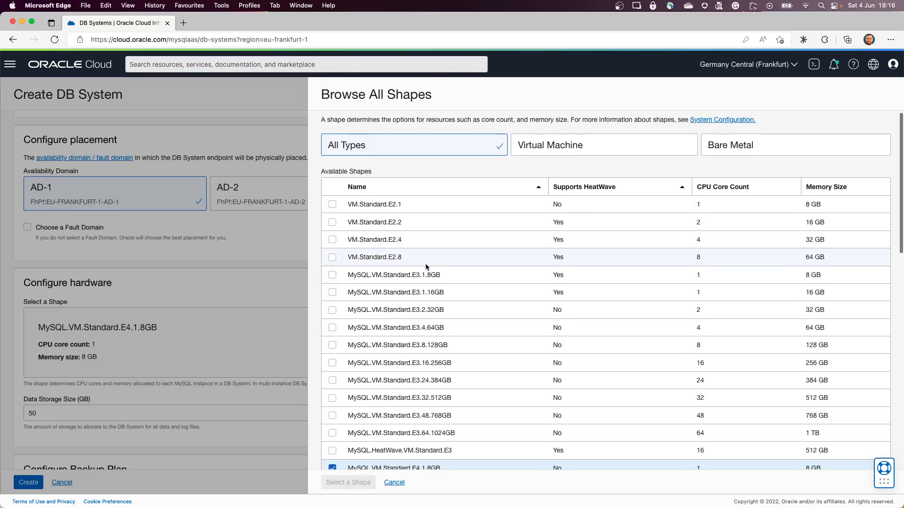
scroll("down", 3)
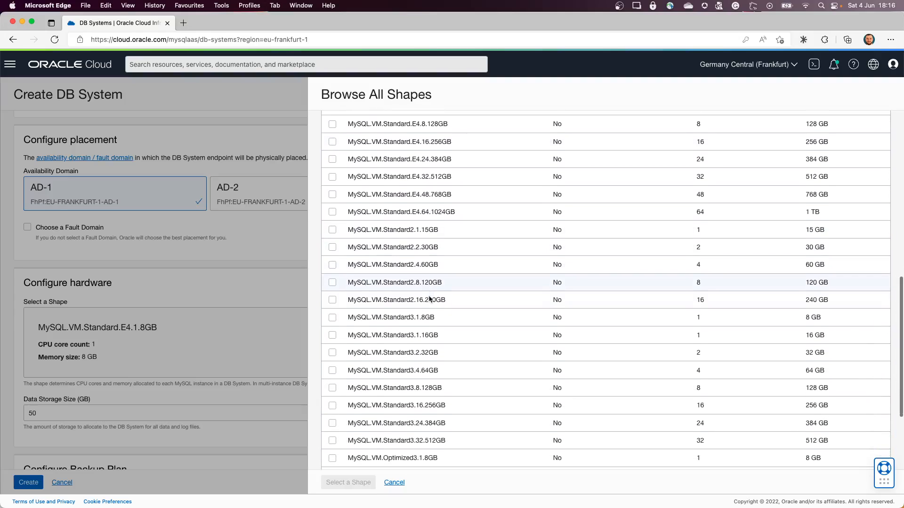
mouse_move(429, 317)
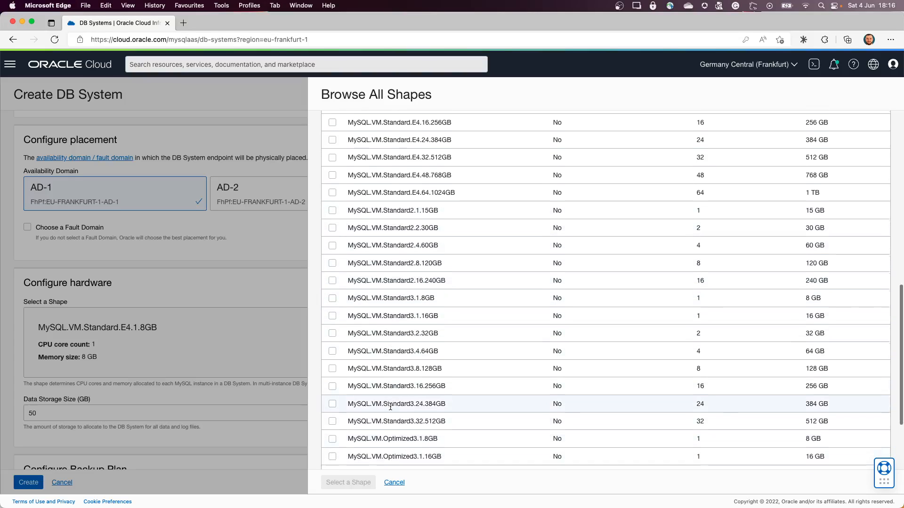
scroll("down", 3)
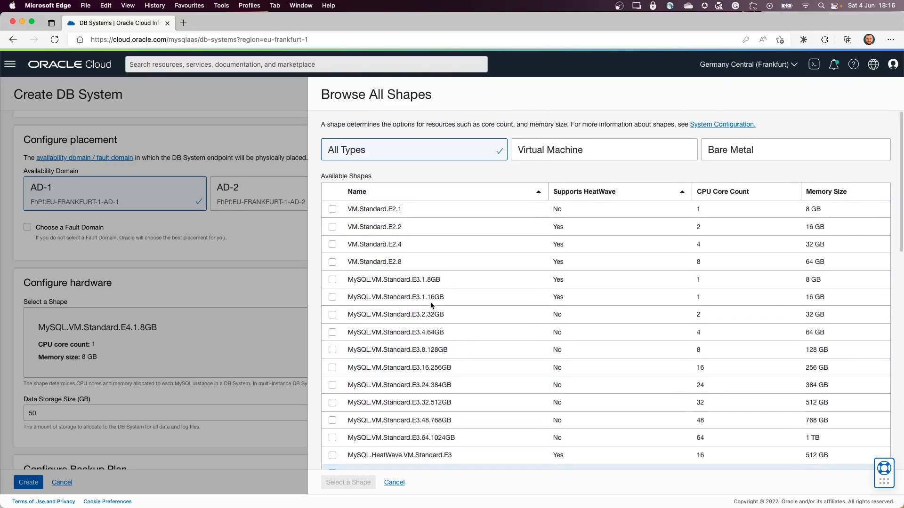
mouse_move(449, 385)
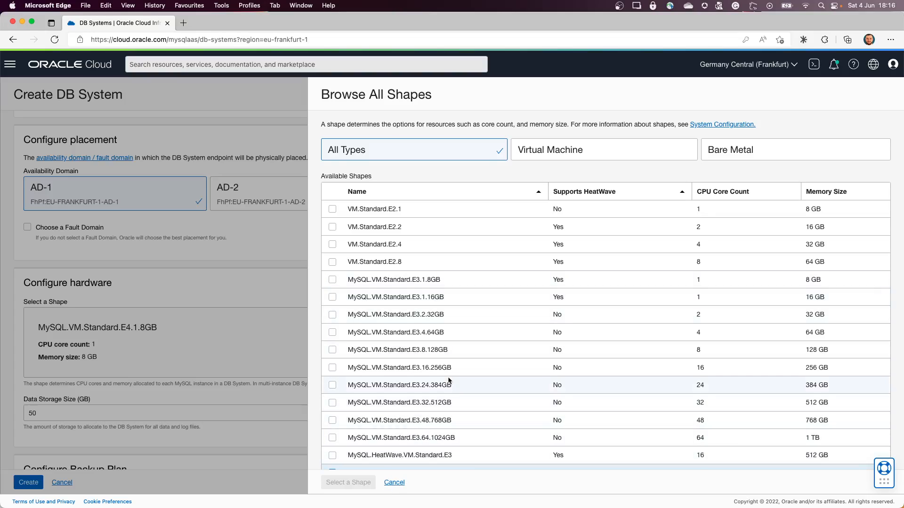
mouse_move(421, 314)
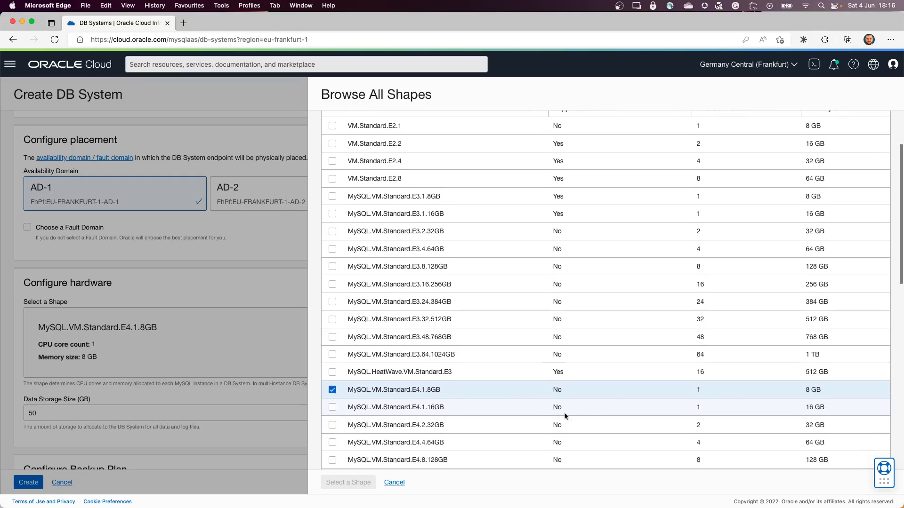
left_click(333, 407)
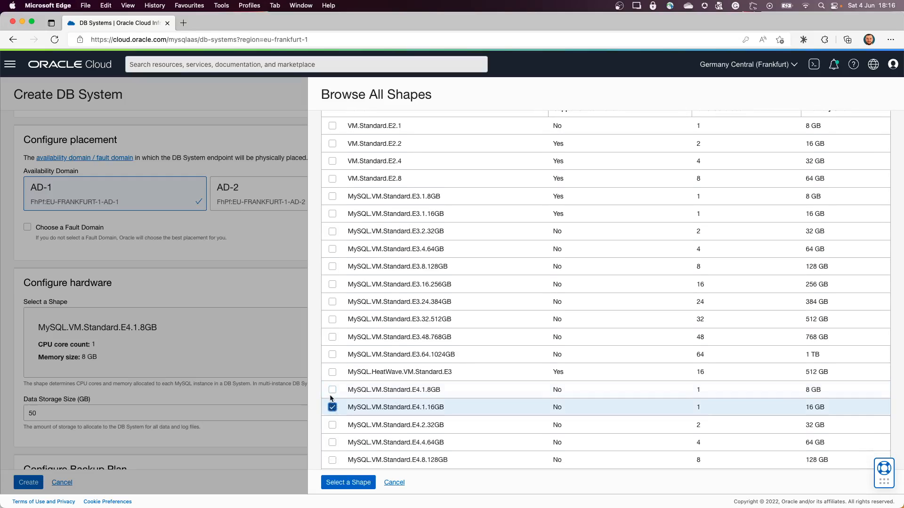
left_click(348, 482)
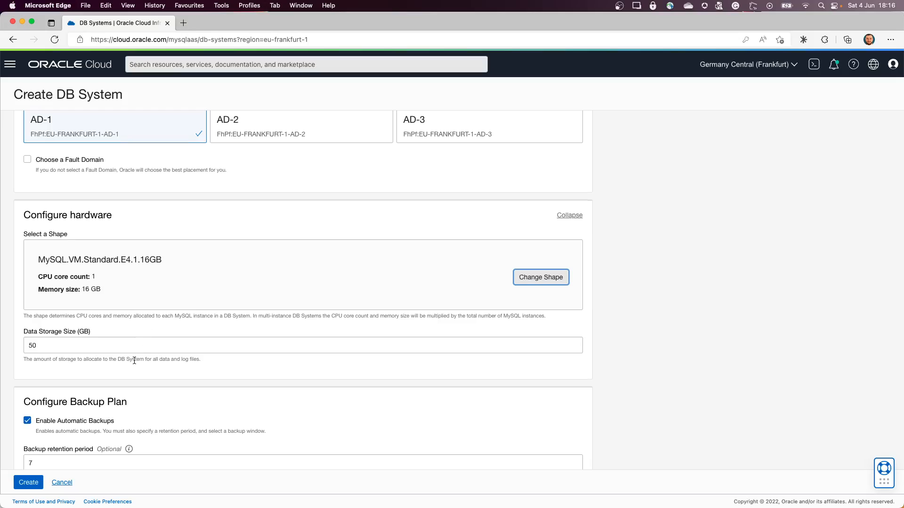
Set backup retention to 30 days, drop the backup window, and show advanced options.
scroll("down", 3)
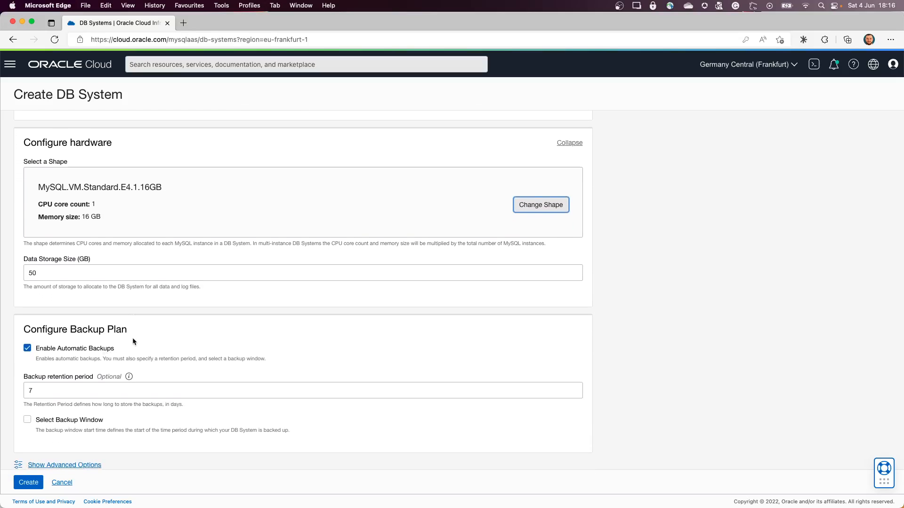
double_click(75, 349)
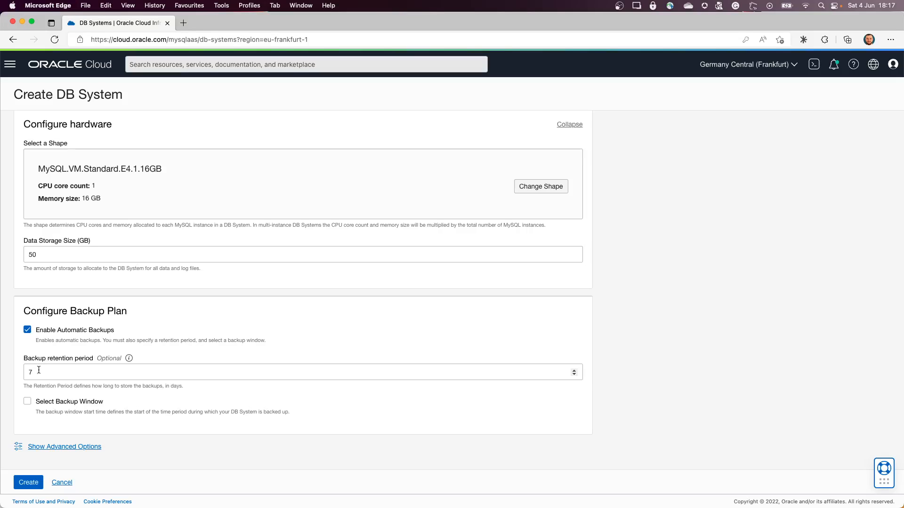
left_click(302, 372)
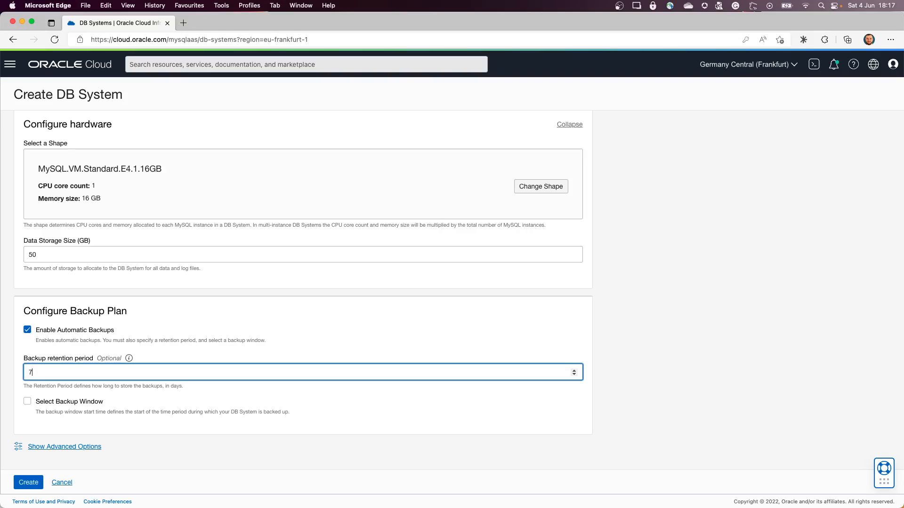
type("30")
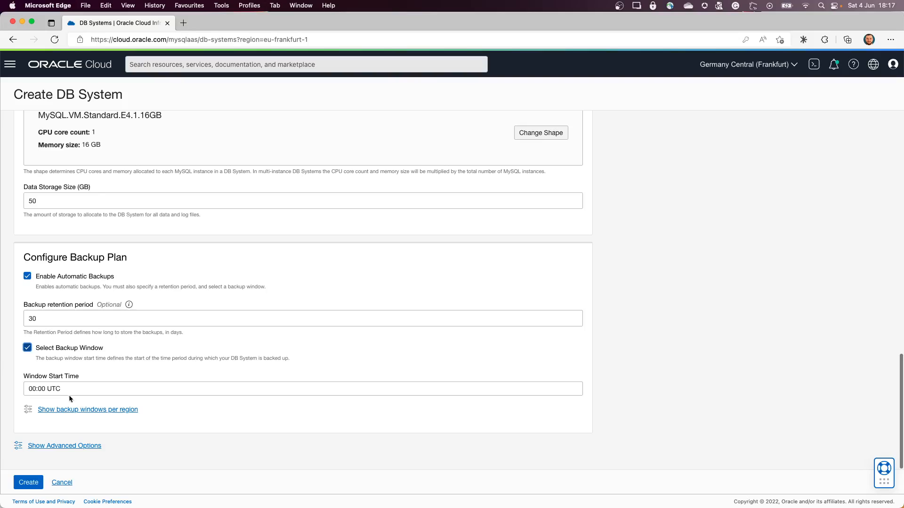
left_click(27, 347)
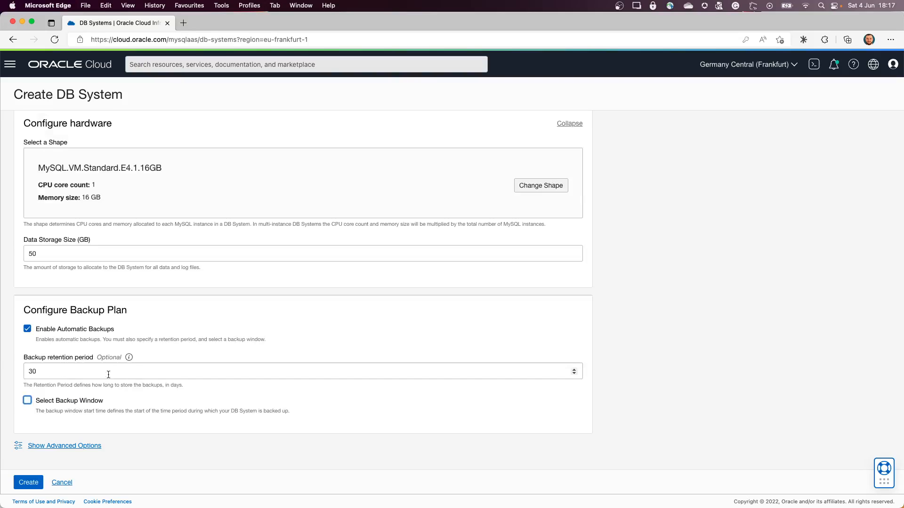
left_click(64, 446)
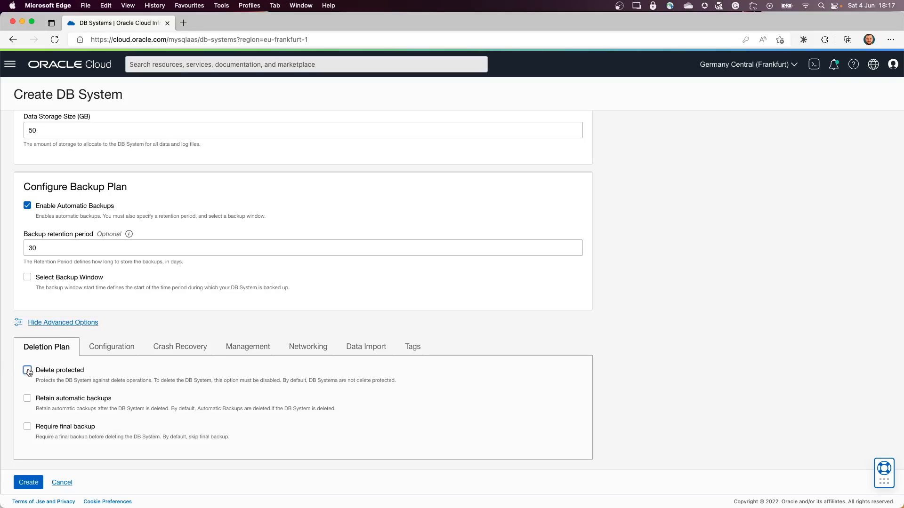
Enable delete protection and review configurations, keeping the default configuration.
left_click(28, 370)
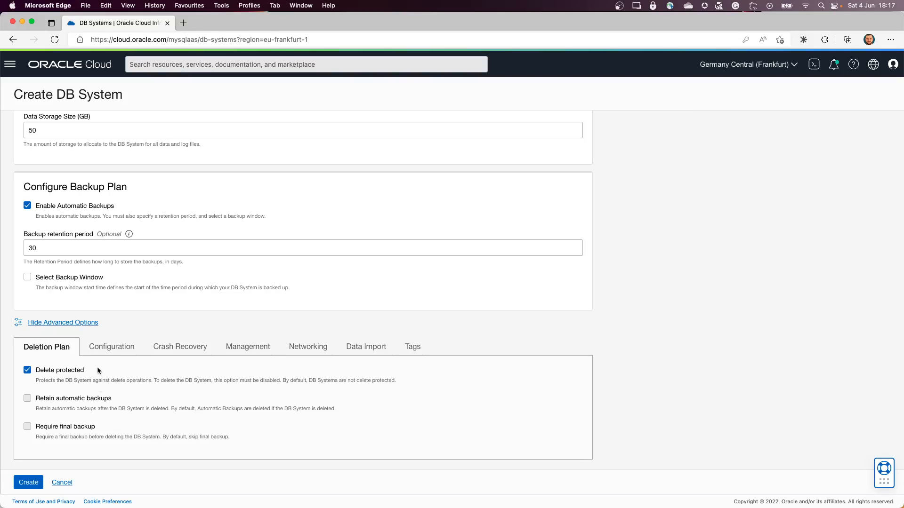
left_click(111, 346)
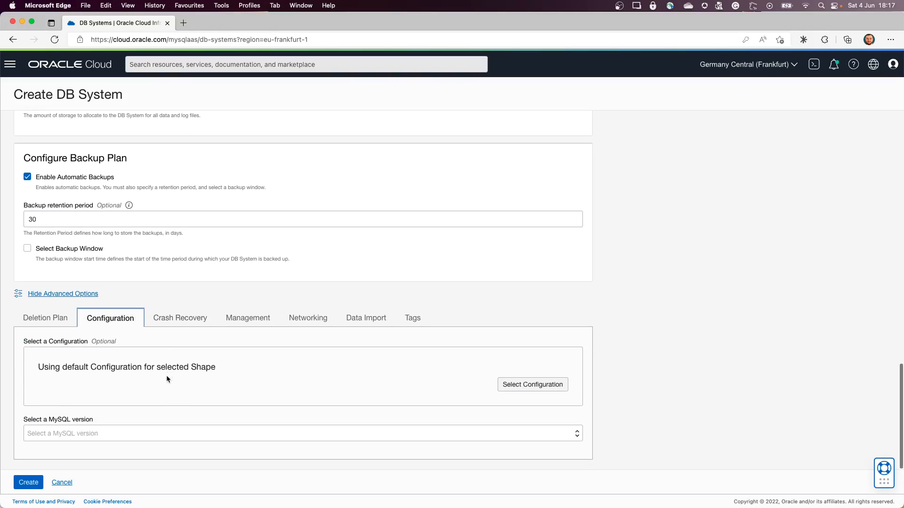
left_click(303, 433)
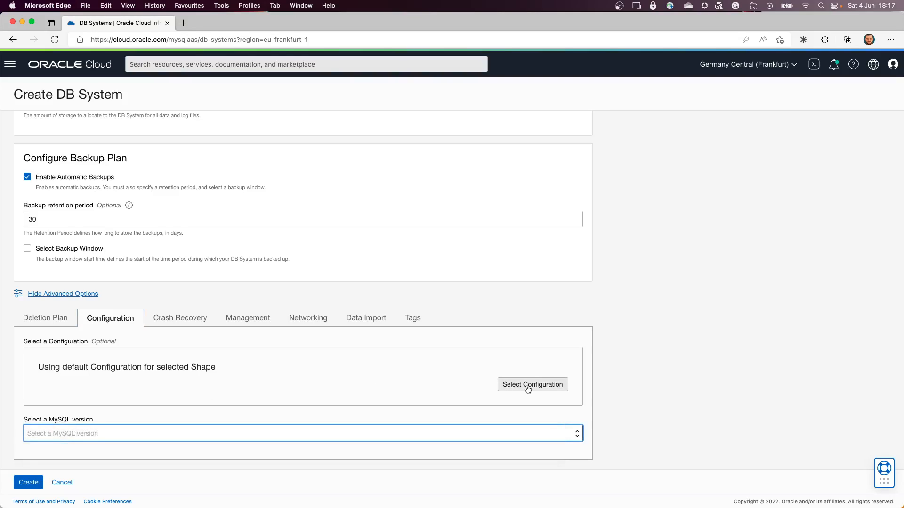
left_click(532, 385)
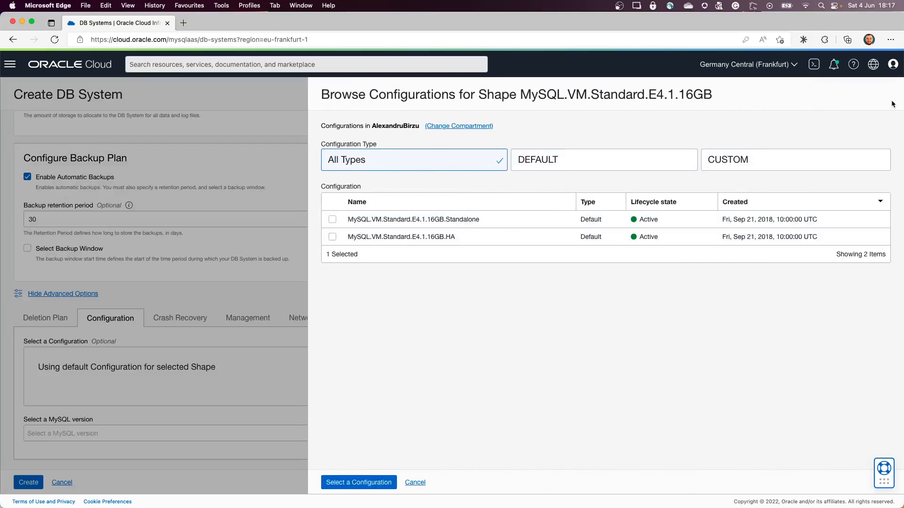
left_click(795, 160)
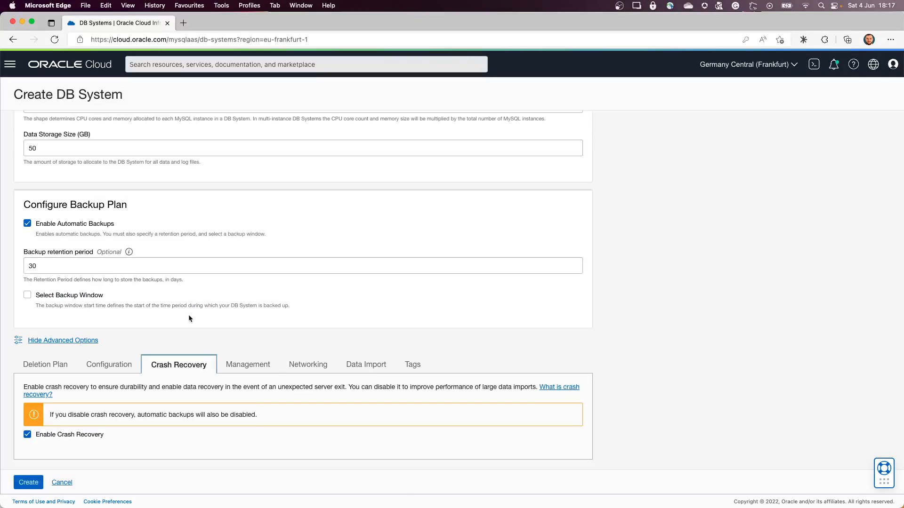
mouse_move(105, 438)
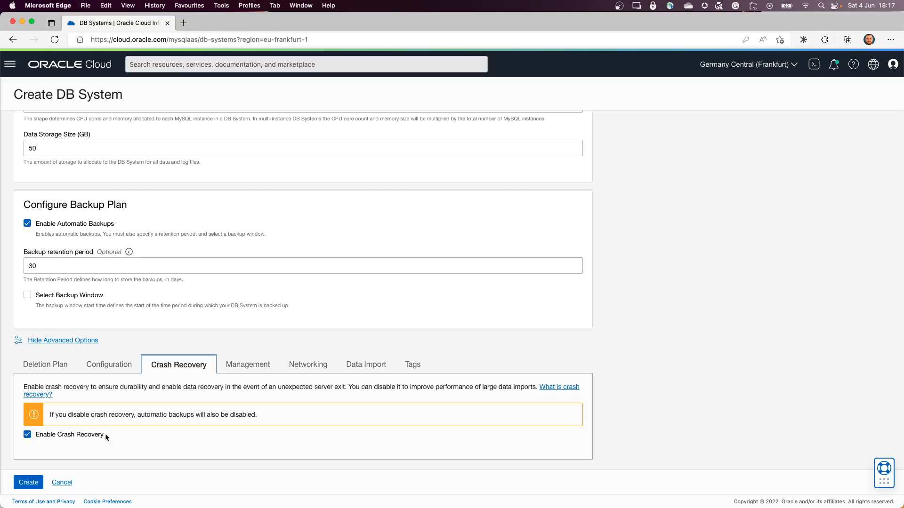
mouse_move(259, 362)
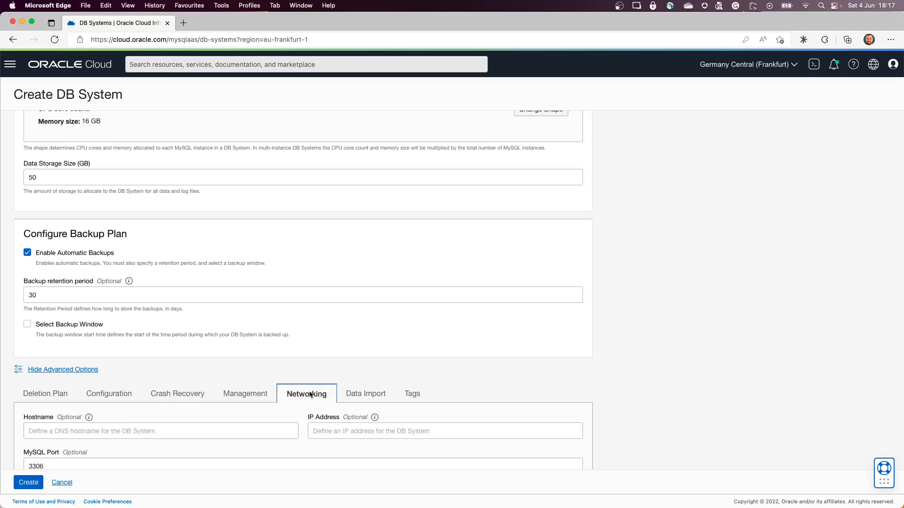
Enter hostname testdb, leaving MySQL ports 3306 and 33060 as they are.
scroll("down", 3)
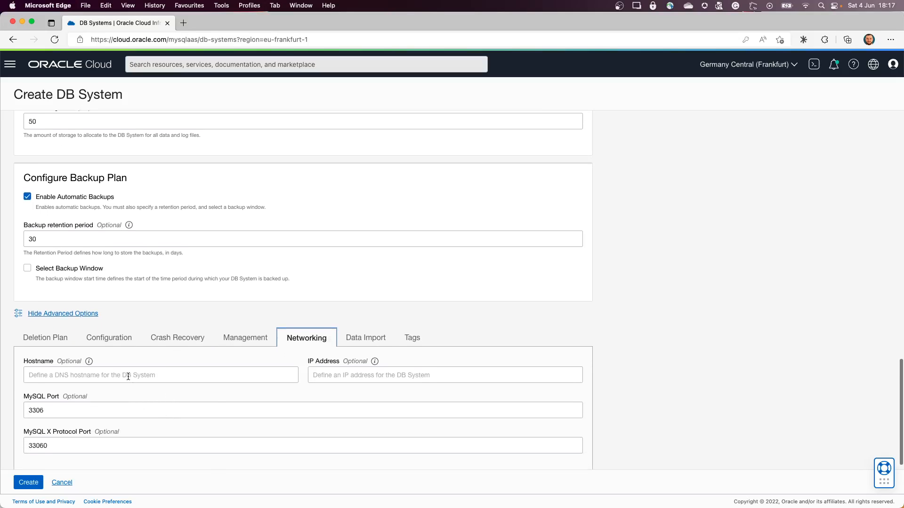
type("test")
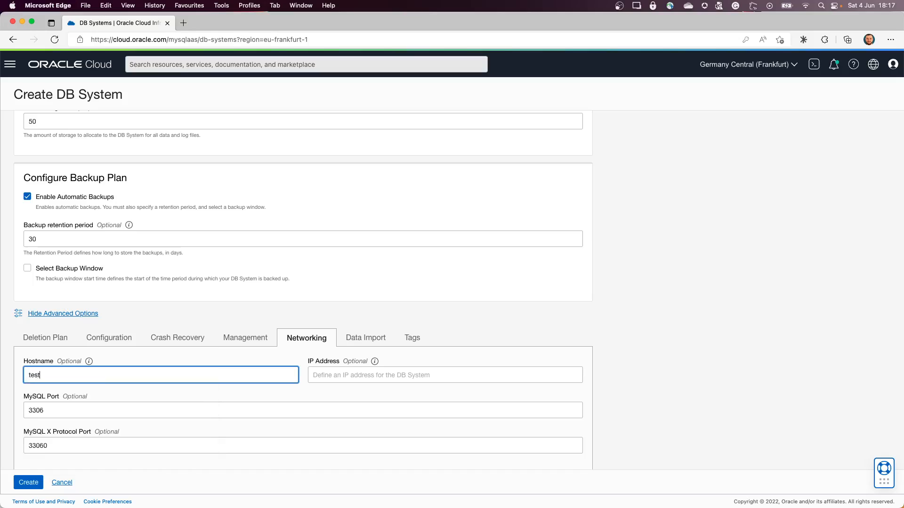
type("db")
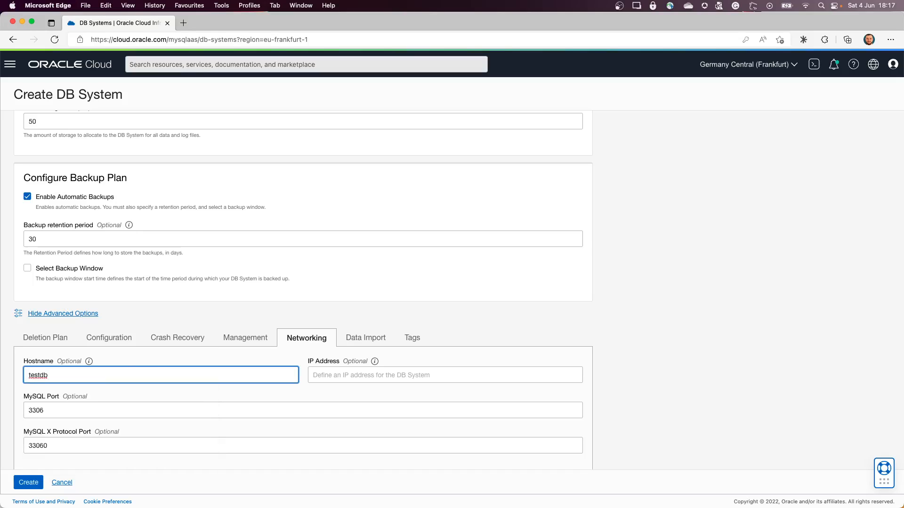
mouse_move(70, 404)
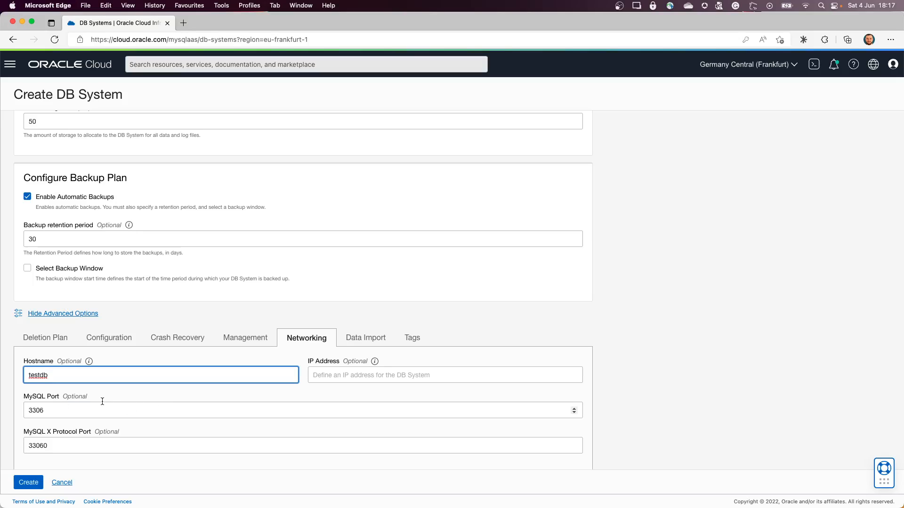
scroll("down", 3)
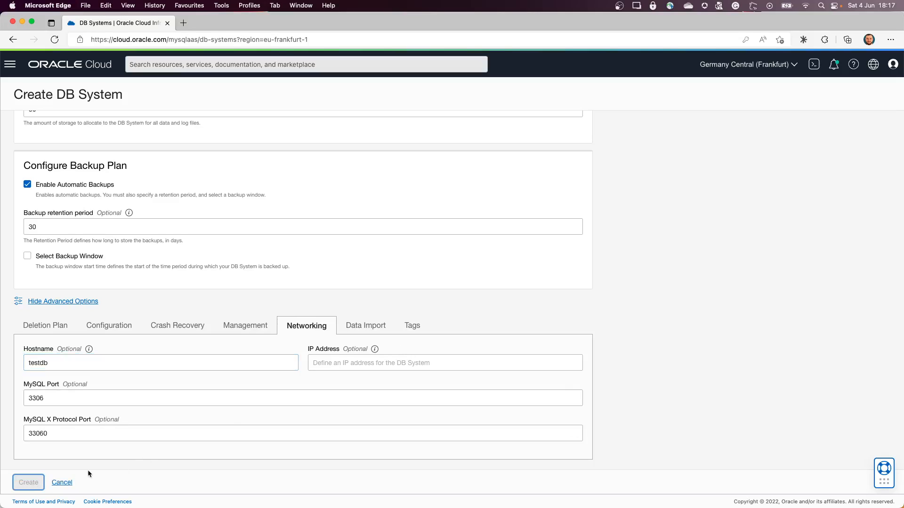
Submit the DB system and select the duplicate hostname testdb in the error.
left_click(28, 482)
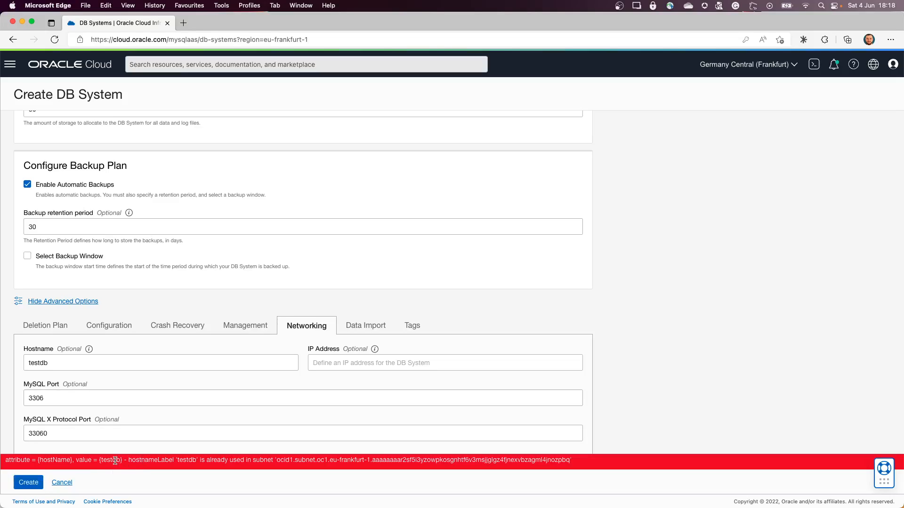
double_click(110, 460)
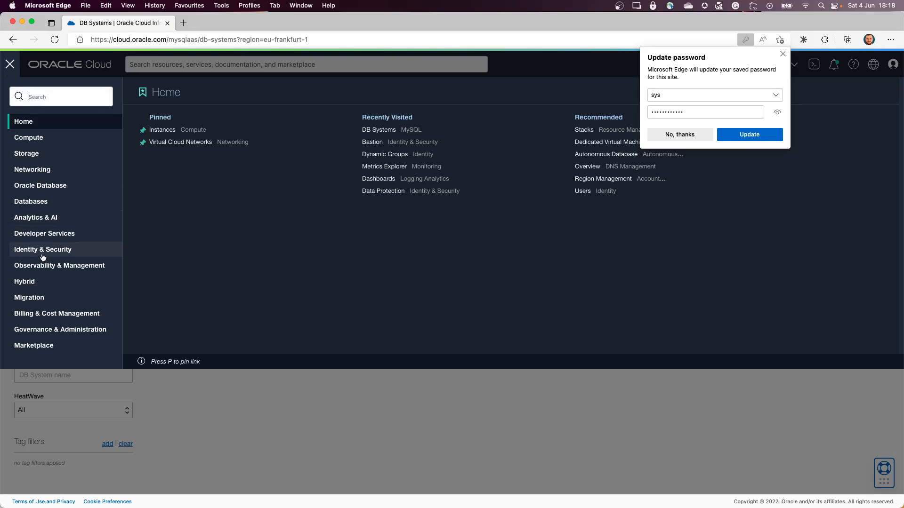
left_click(43, 249)
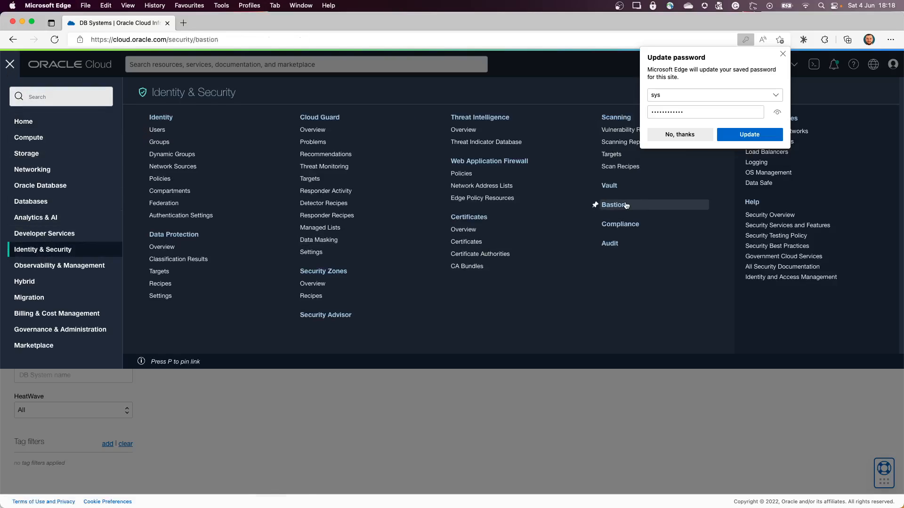
left_click(614, 205)
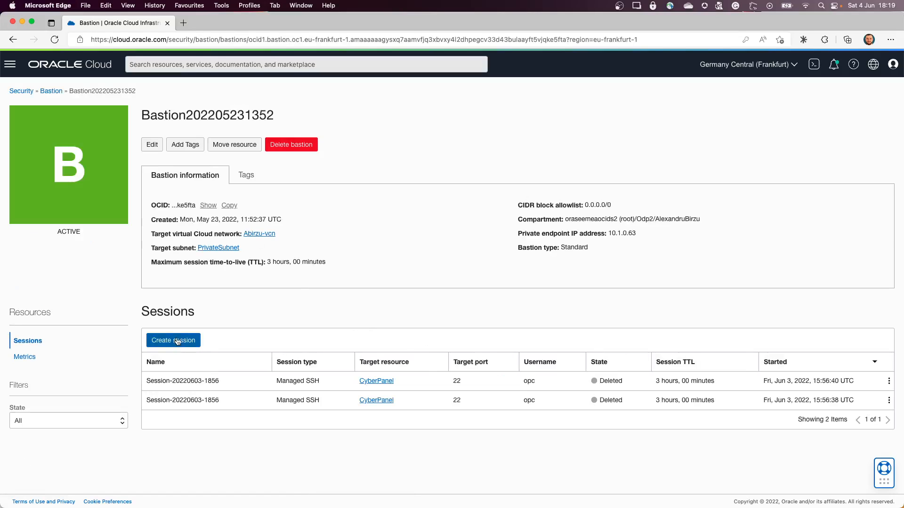
Create a session set to SSH port forwarding, targeting the host by IP address.
left_click(173, 340)
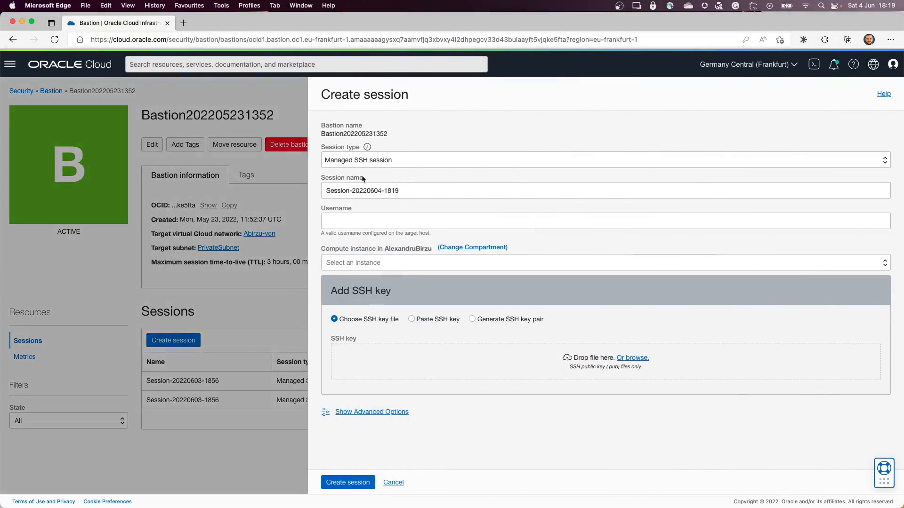
left_click(604, 160)
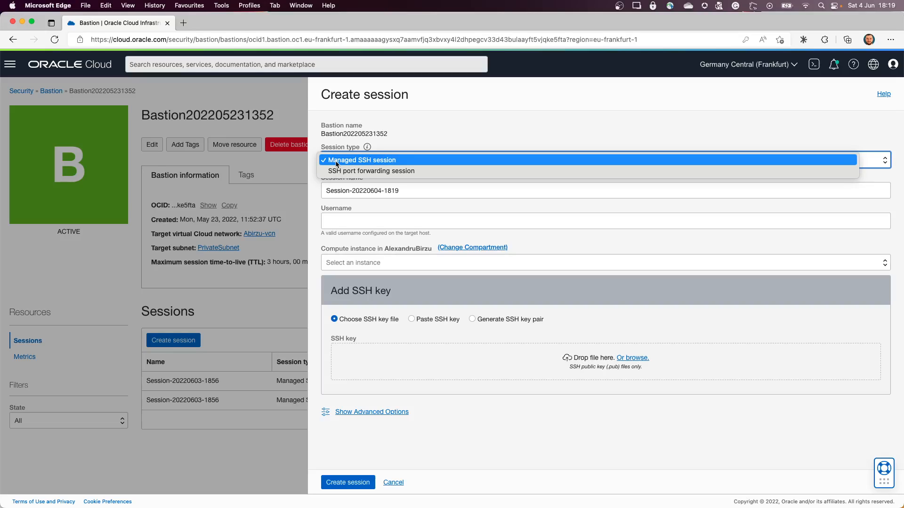
mouse_move(372, 171)
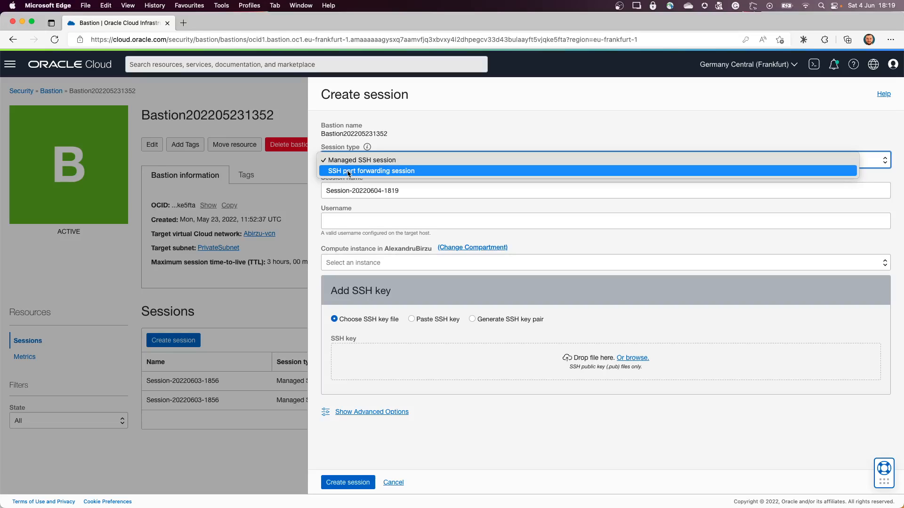
left_click(370, 171)
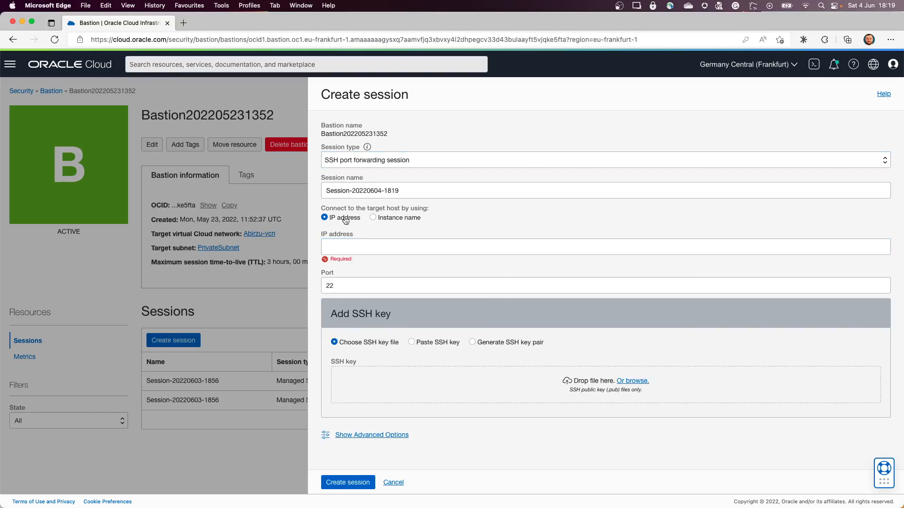
left_click(373, 217)
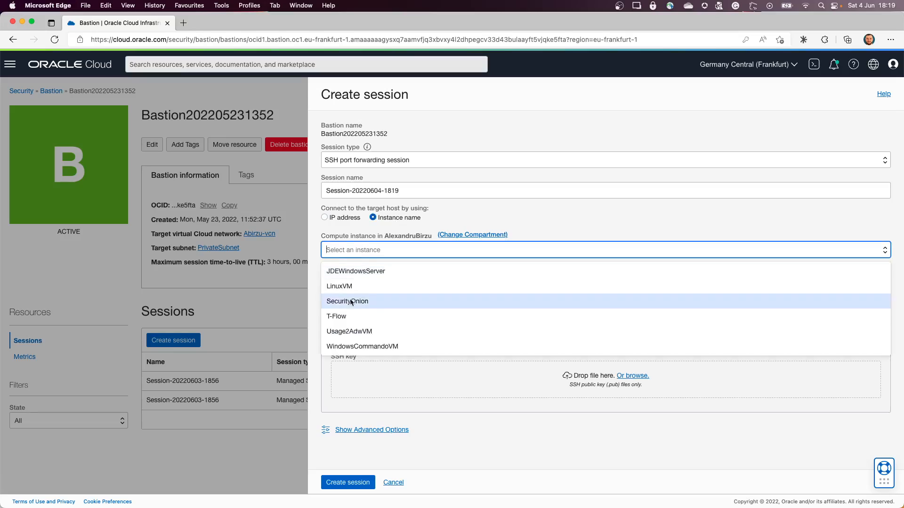
left_click(324, 218)
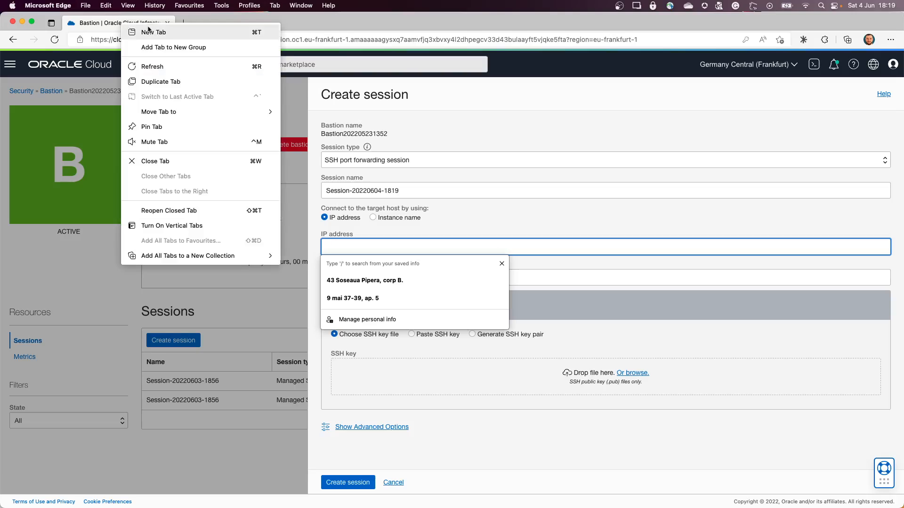
In a duplicated tab, copy CyberPanelDB's private IP address (10.1.0.103) from MySQL DB Systems.
left_click(153, 31)
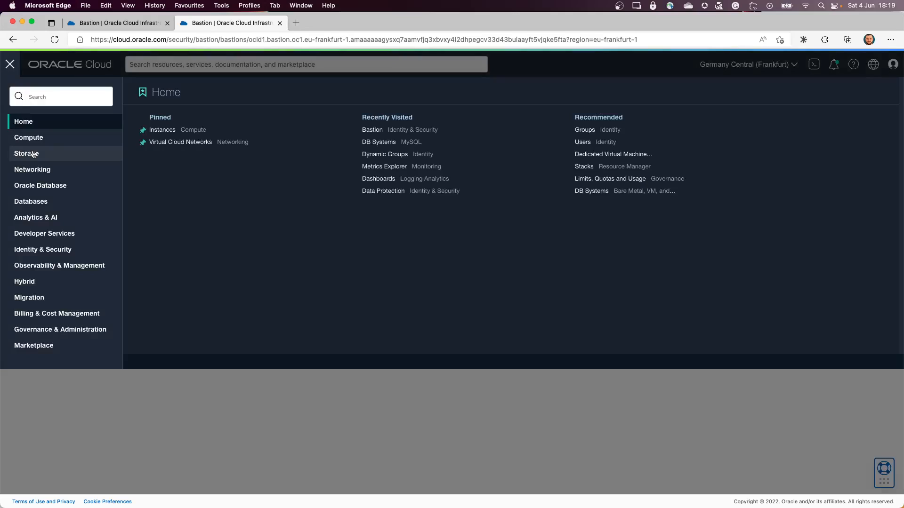
left_click(31, 201)
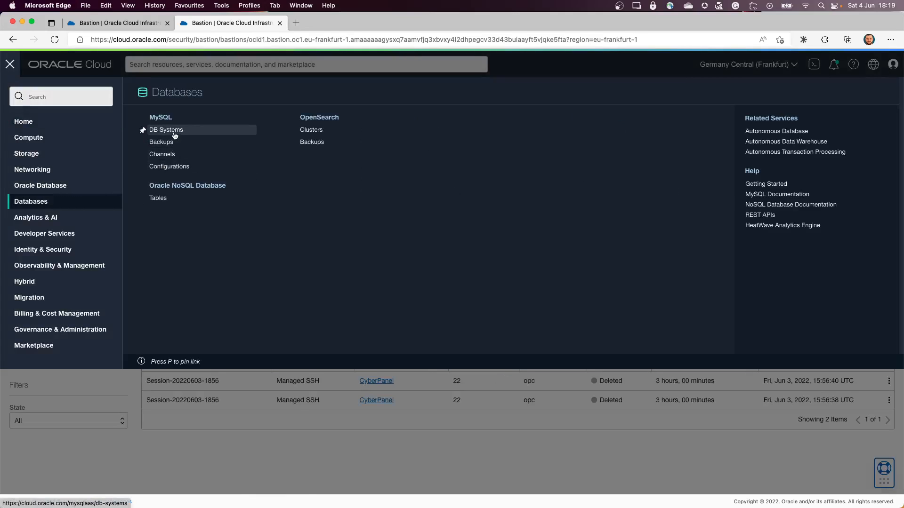
left_click(166, 129)
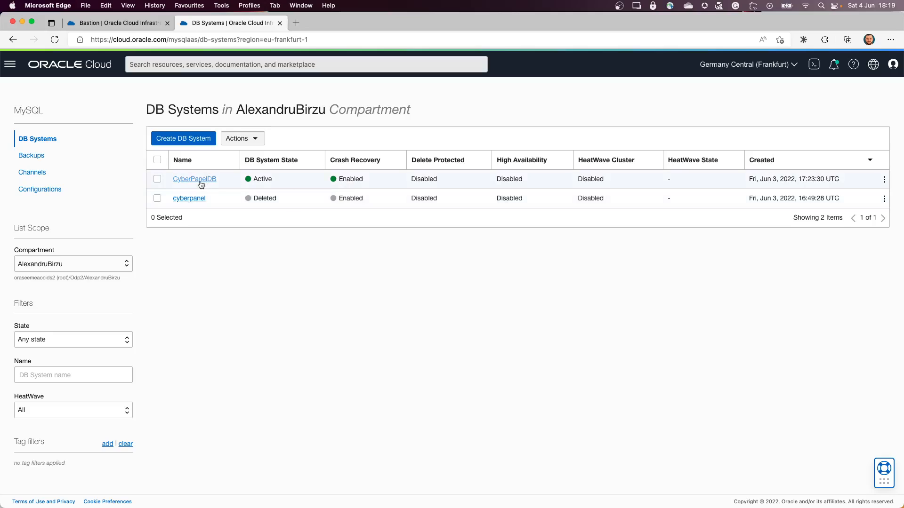
left_click(194, 179)
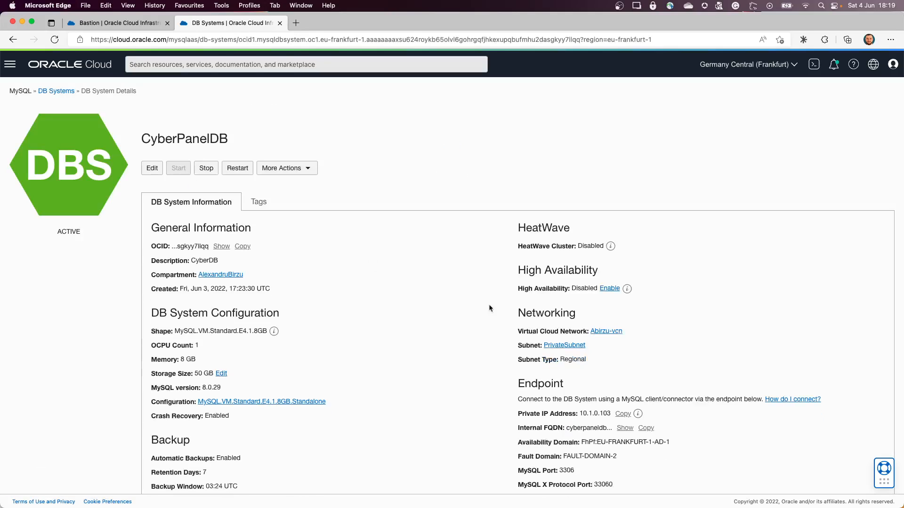
left_click(623, 414)
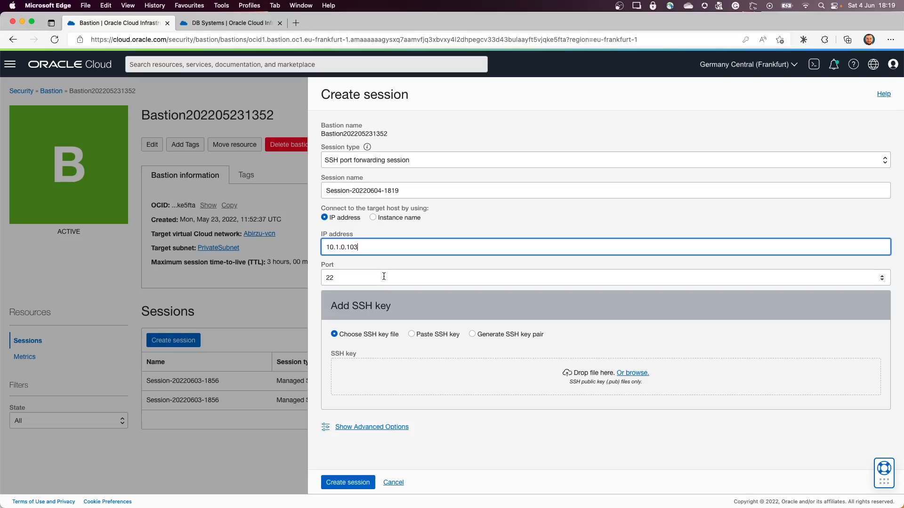
Create the port forwarding session to 10.1.0.103 port 3306 with the id_rsa.pub key.
left_click(383, 277)
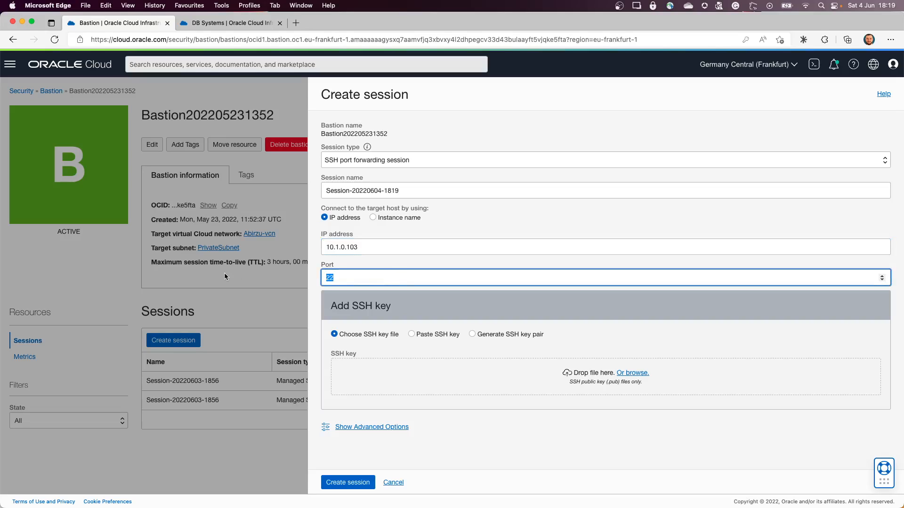
type("3306")
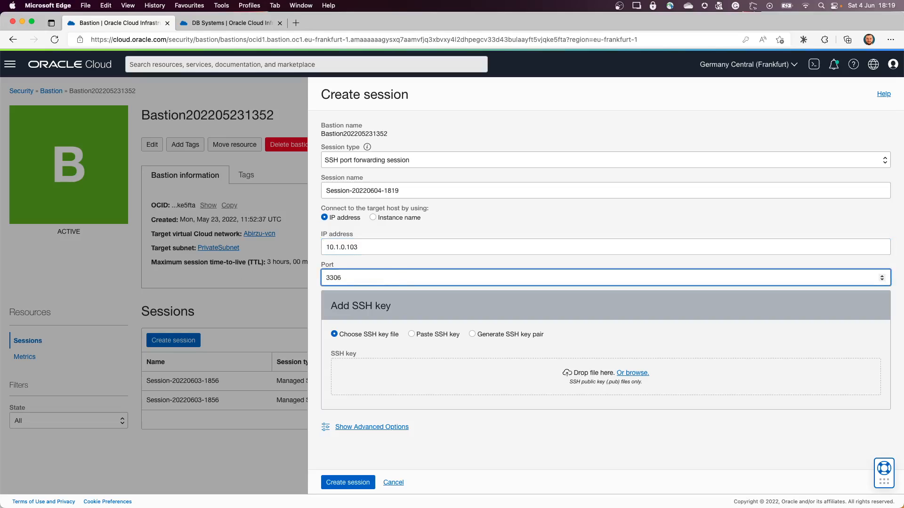
mouse_move(631, 373)
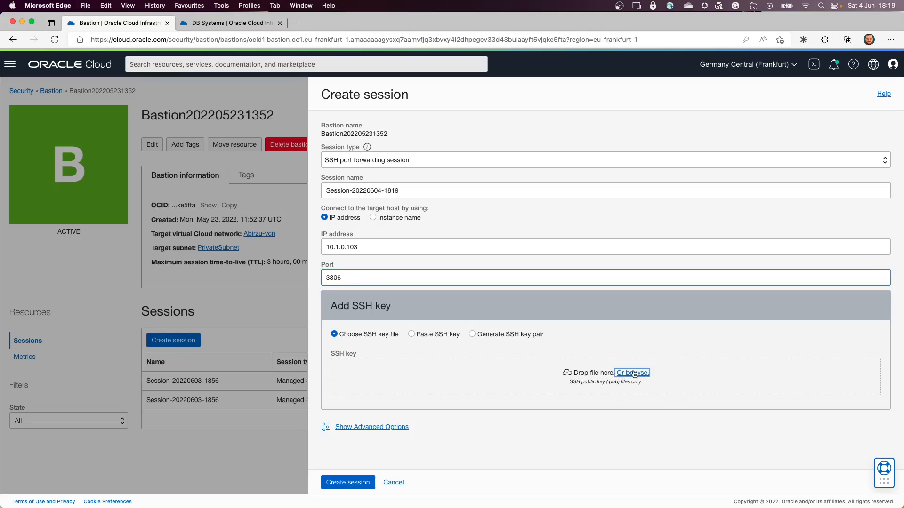
left_click(632, 373)
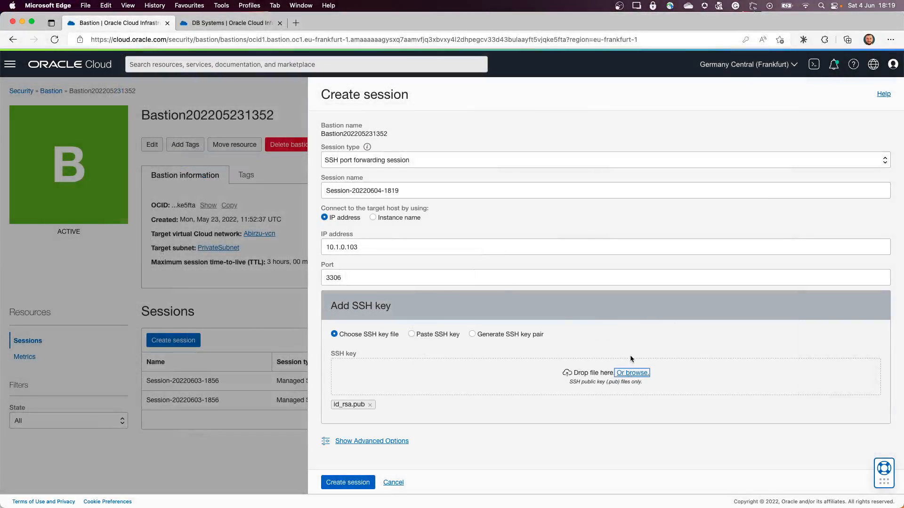
left_click(371, 441)
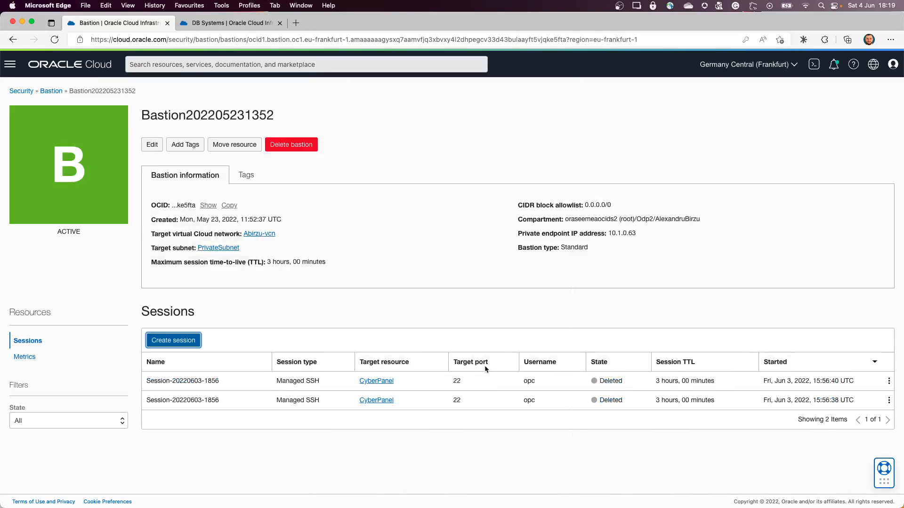
left_click(173, 340)
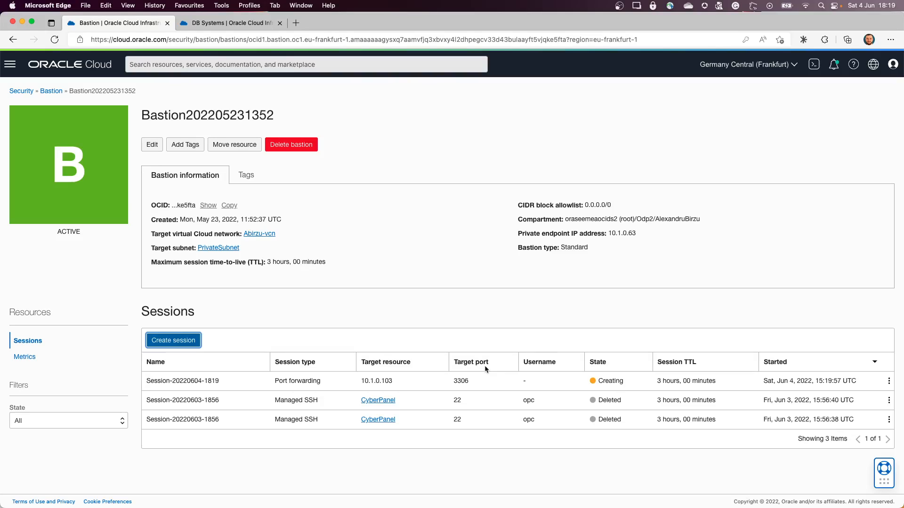
double_click(668, 381)
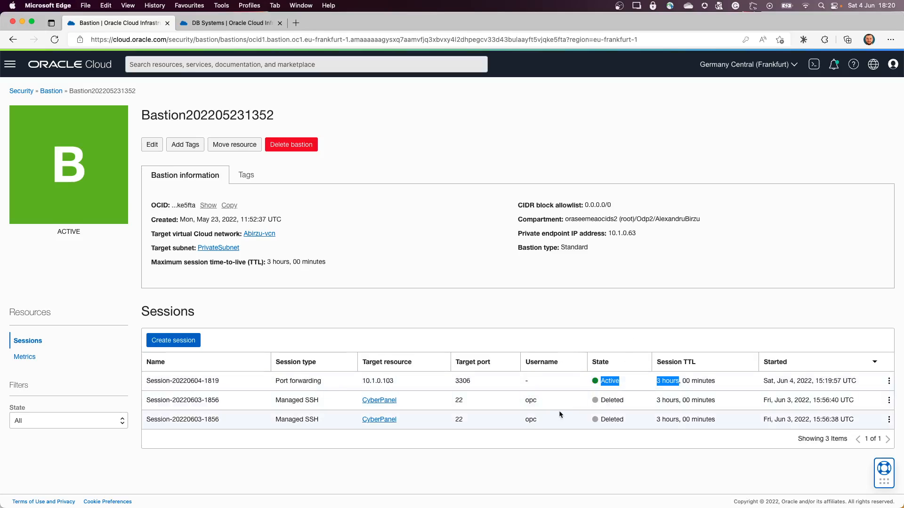
left_click(889, 381)
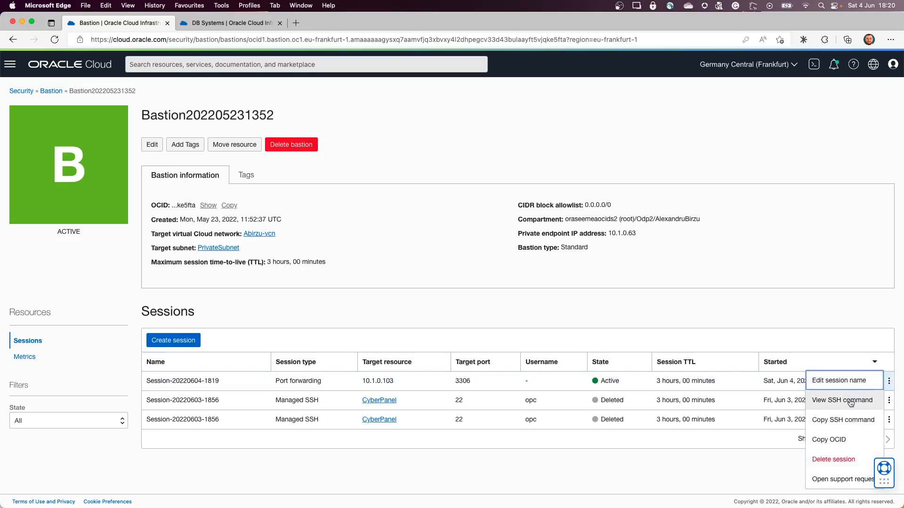
left_click(842, 400)
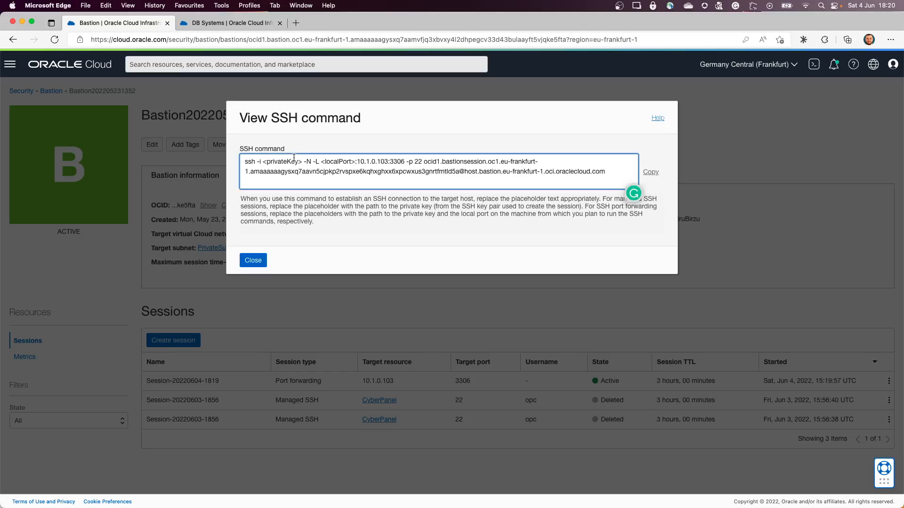
double_click(291, 161)
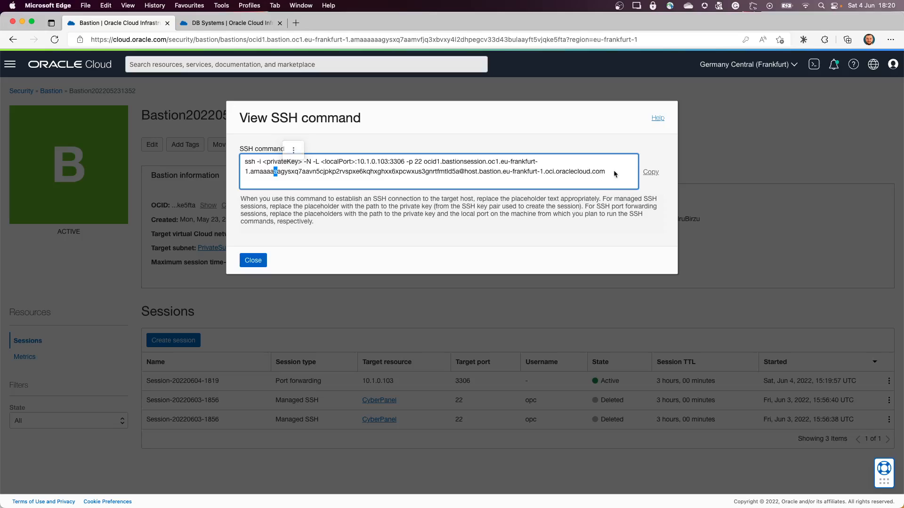
left_click(650, 172)
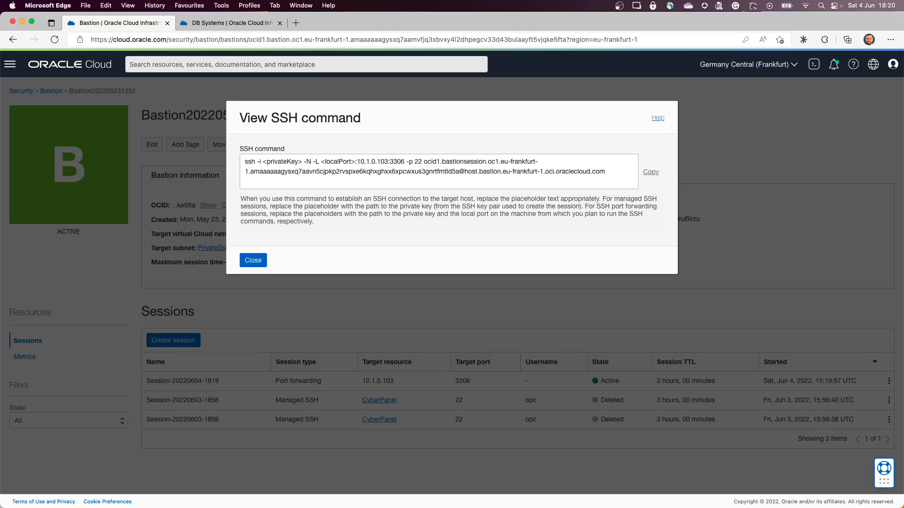
mouse_move(370, 241)
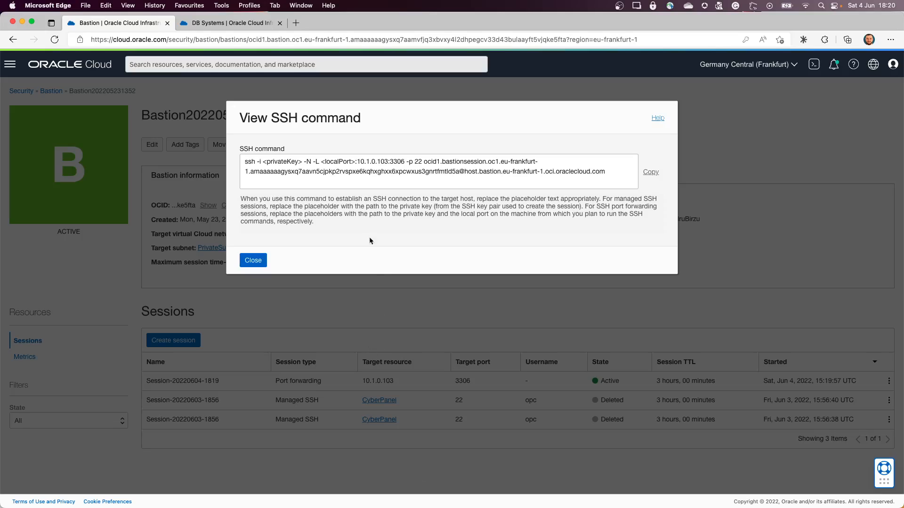
double_click(338, 161)
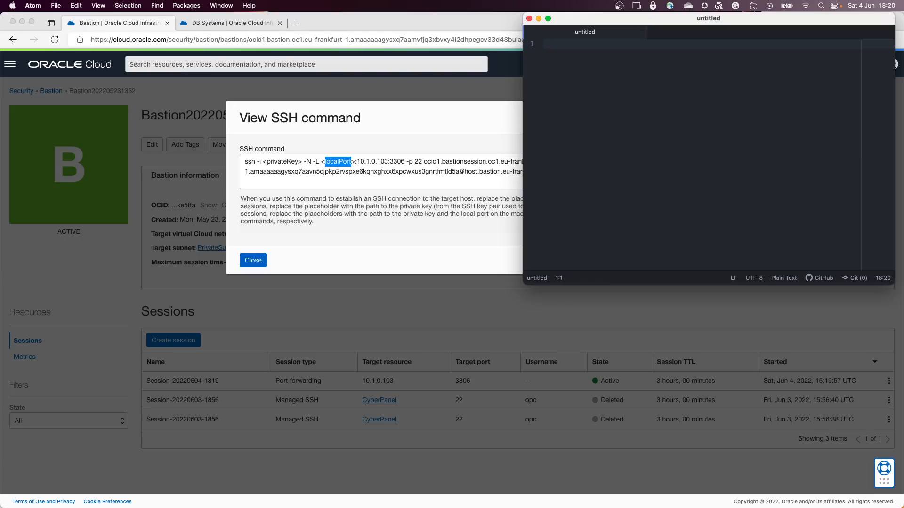
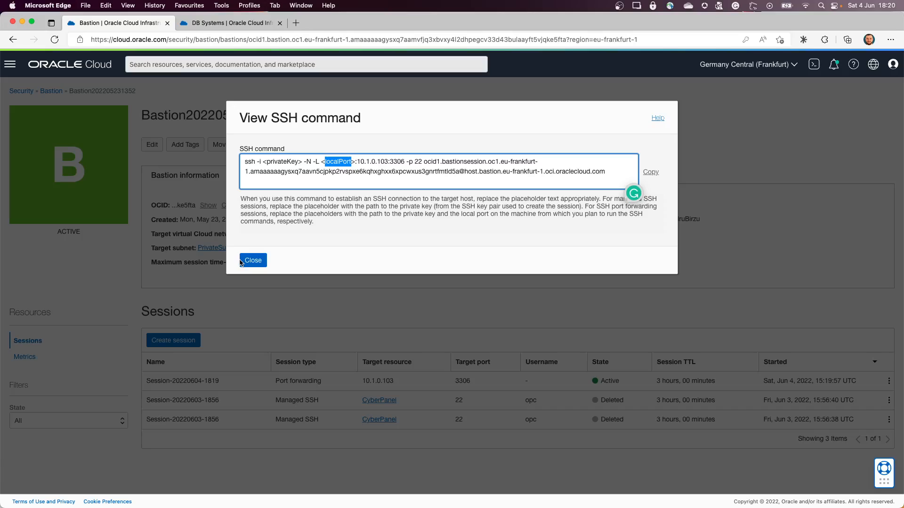
Edit the bastion SSH command in Atom without the private key, using local port 3306.
left_click(251, 260)
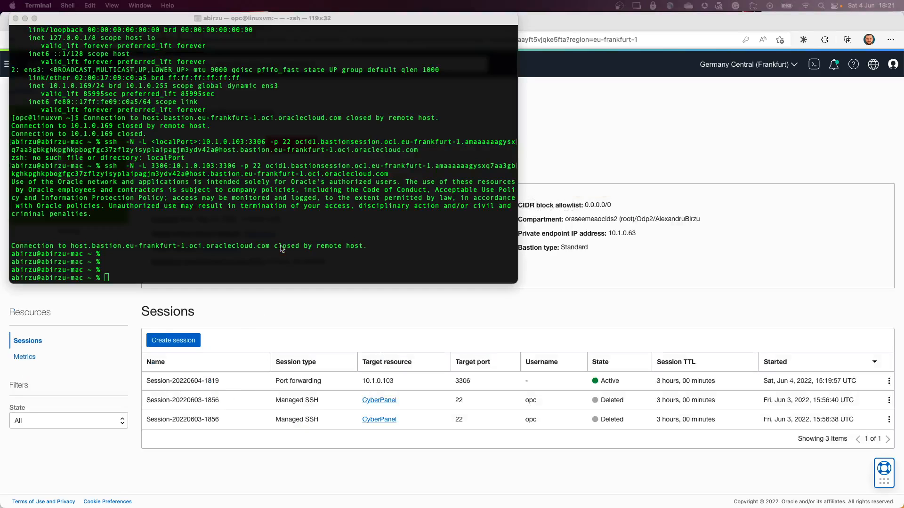
Clear Terminal, then paste and run the ssh -N -L tunnel command.
type("clear")
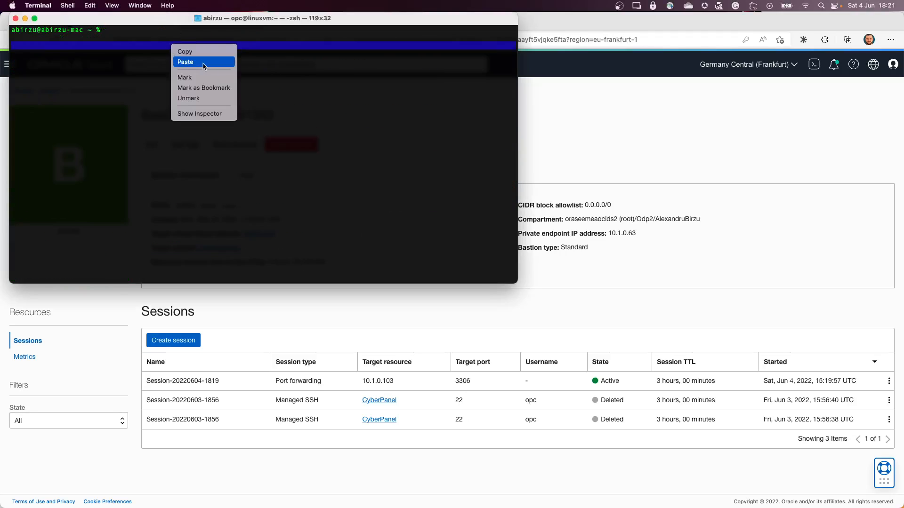
left_click(185, 62)
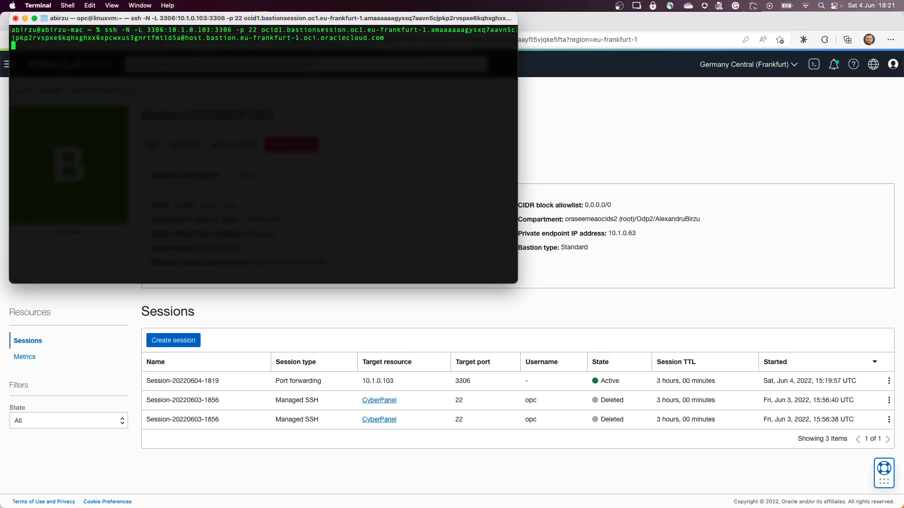
key("enter")
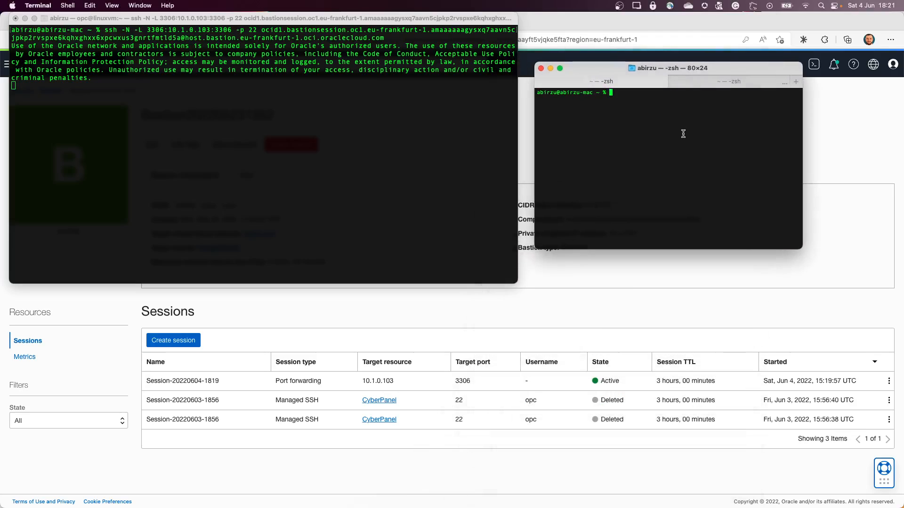
Run telnet localhost 3306 in a second Terminal window to see the MySQL greeting.
type("telnet localhost 3306")
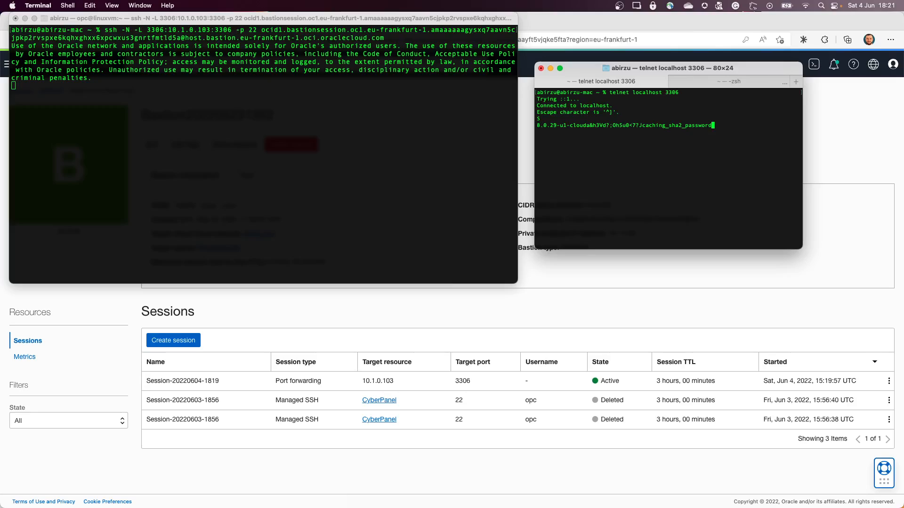
mouse_move(675, 127)
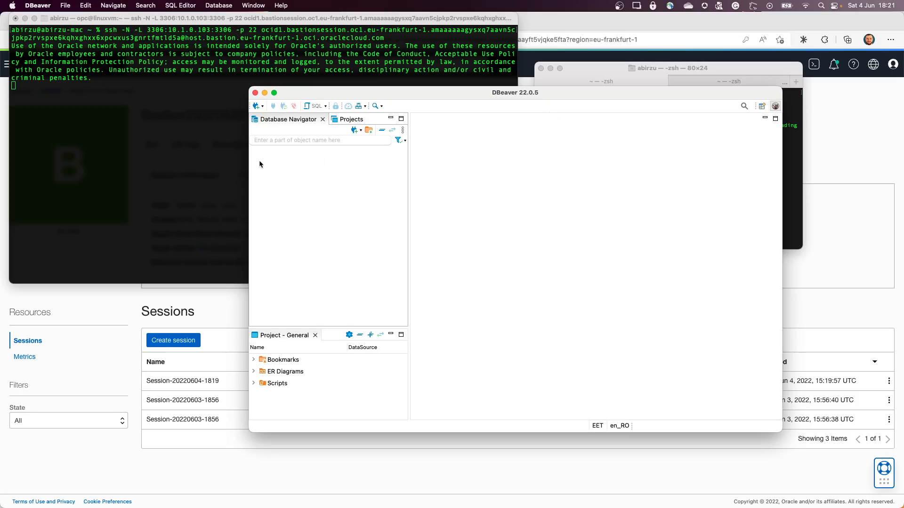
mouse_move(257, 106)
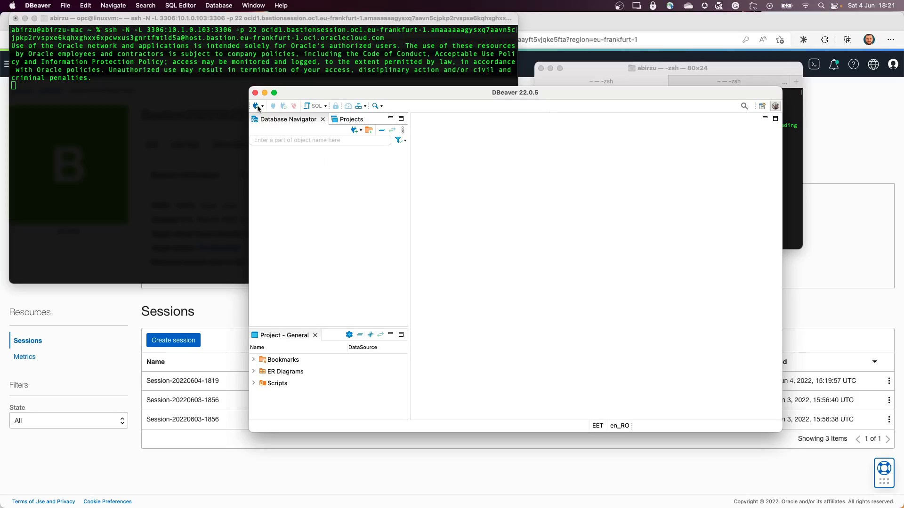
Define a MySQL connection to localhost:3306 as user sys and test it.
left_click(255, 105)
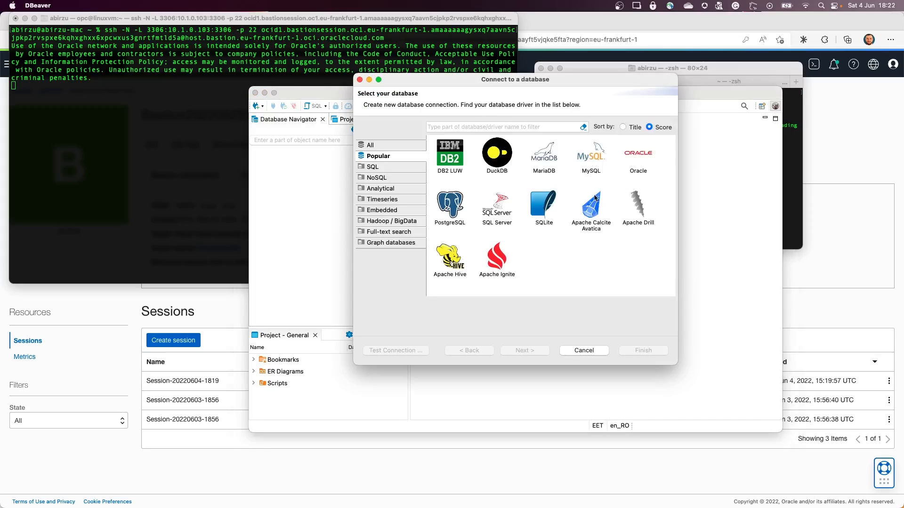
left_click(591, 156)
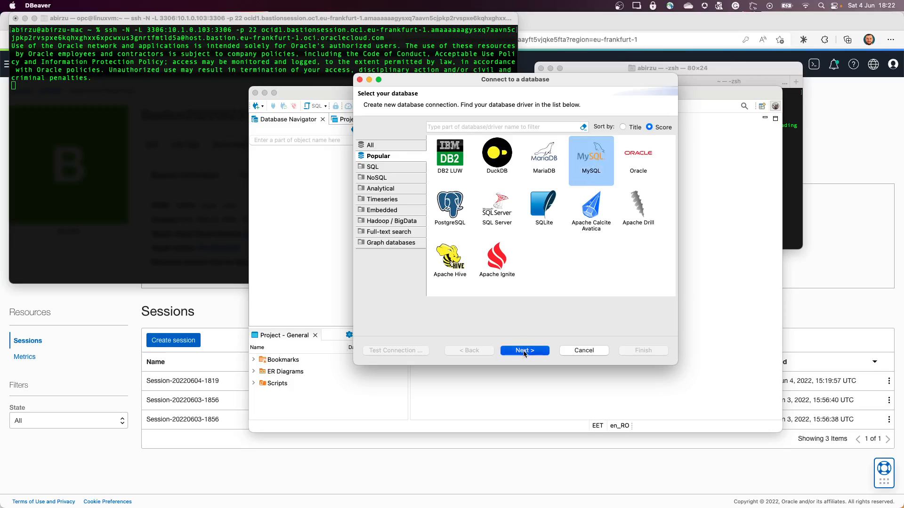
left_click(523, 351)
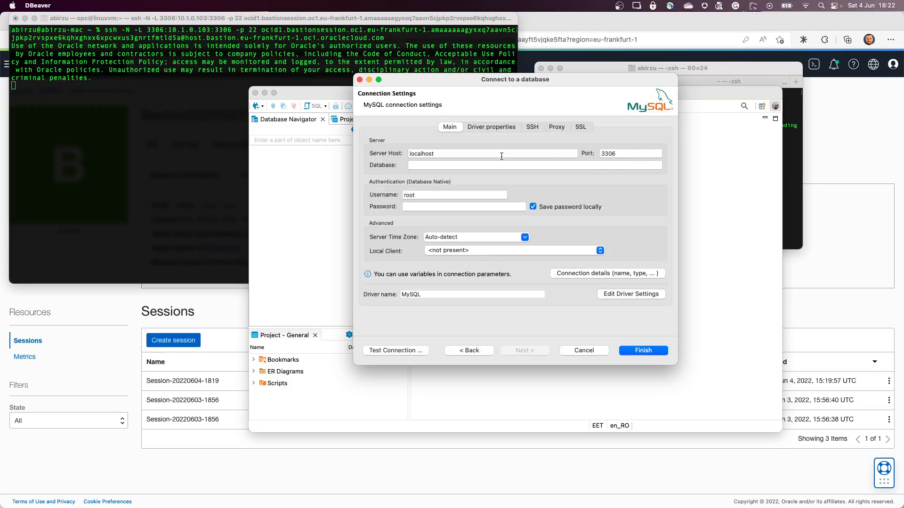
left_click(453, 195)
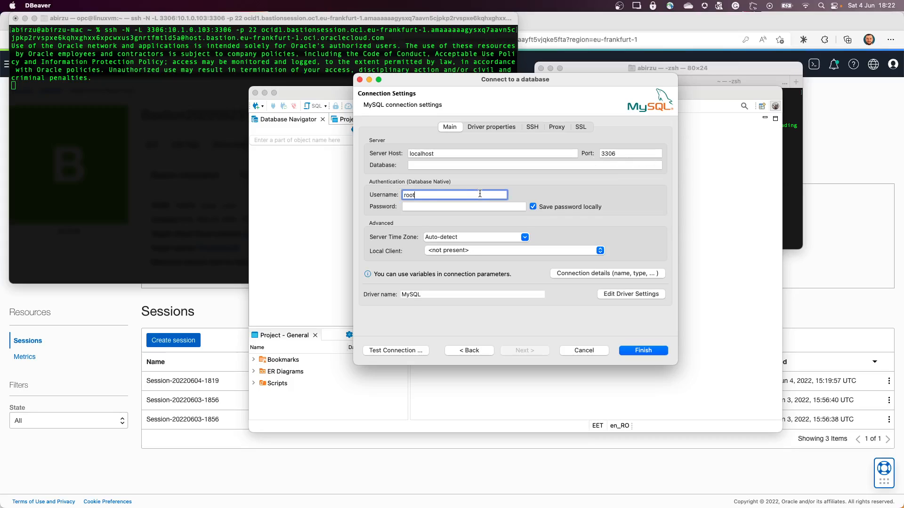
type("sys")
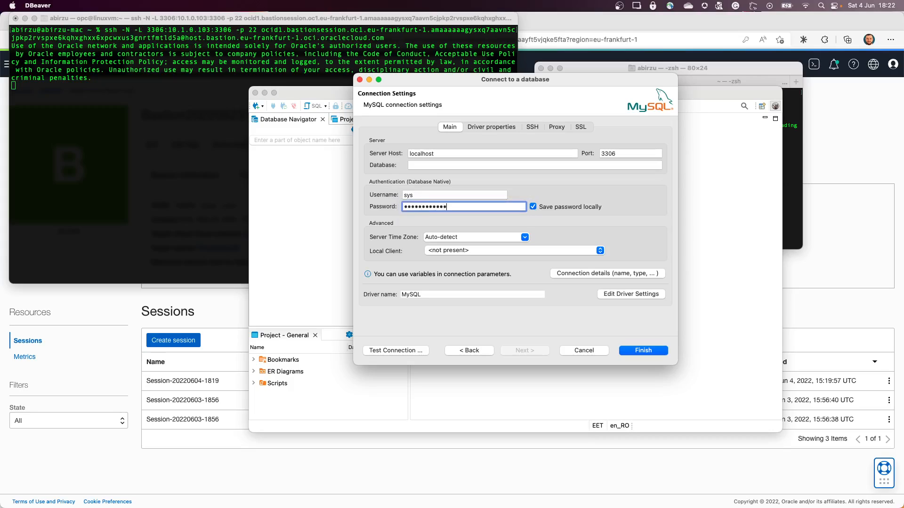
mouse_move(403, 357)
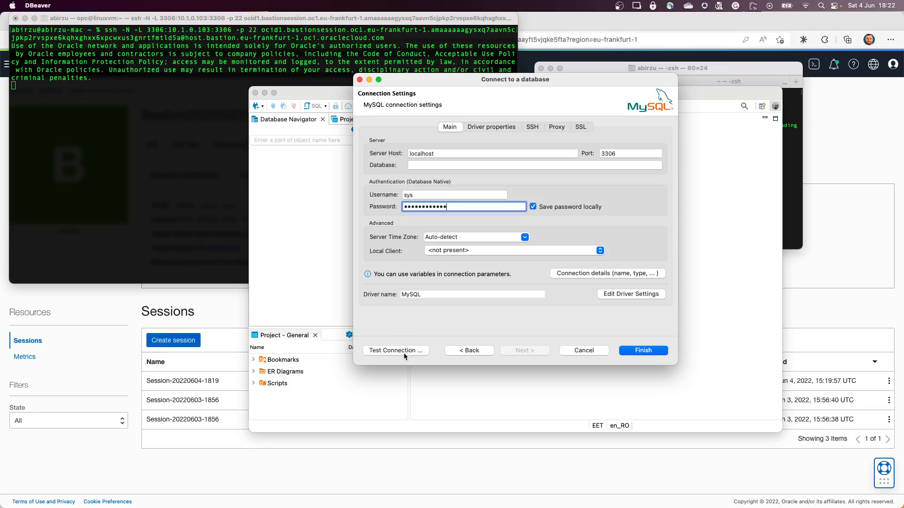
left_click(396, 351)
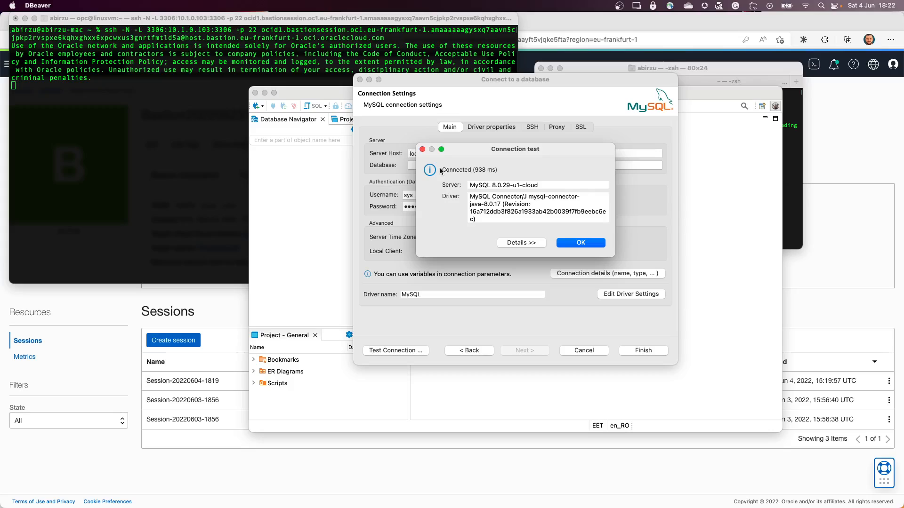
mouse_move(490, 218)
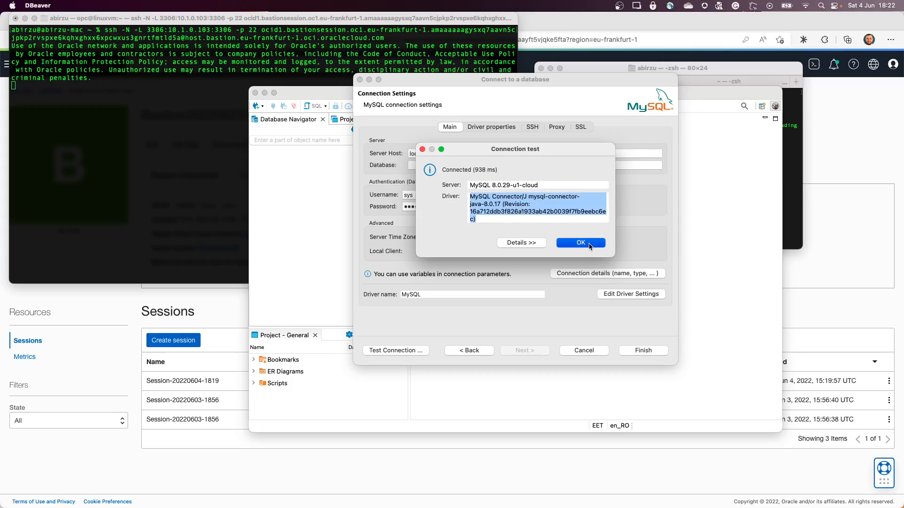
Dismiss the successful test result, review the SSL tab, and finish the localhost connection.
left_click(580, 242)
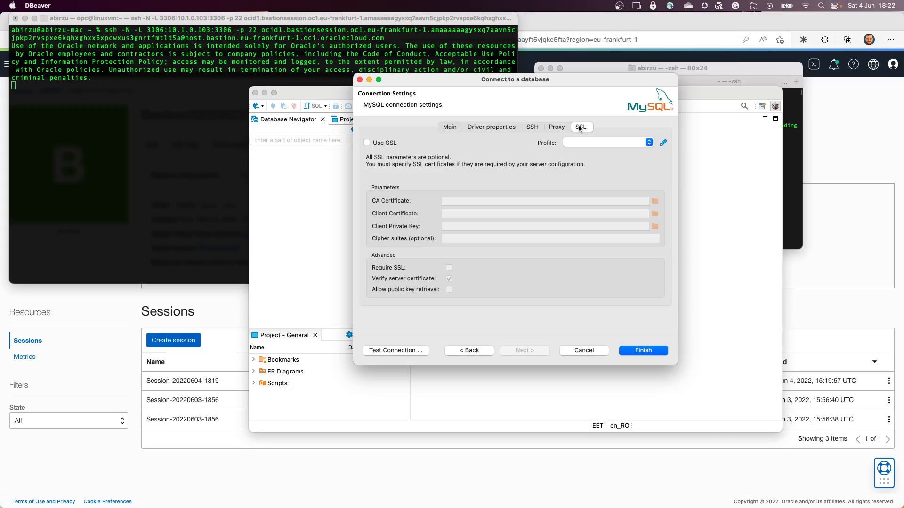
left_click(450, 279)
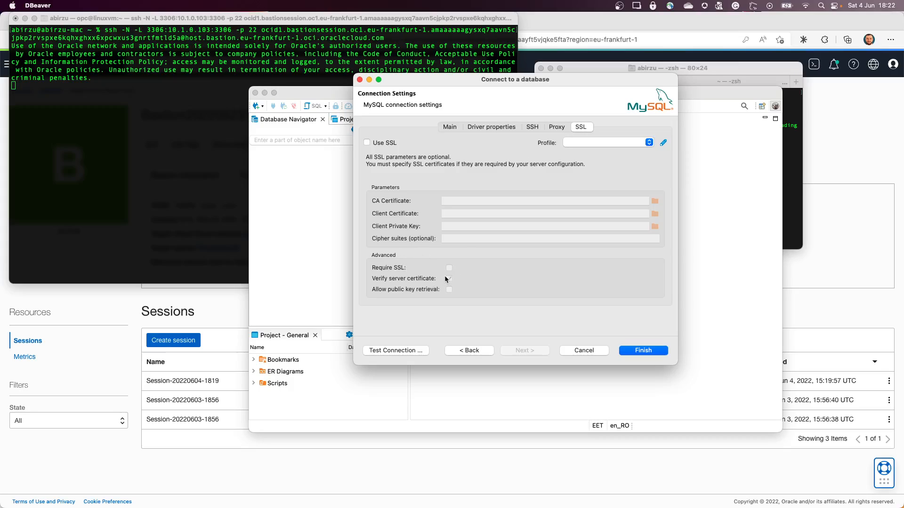
left_click(450, 278)
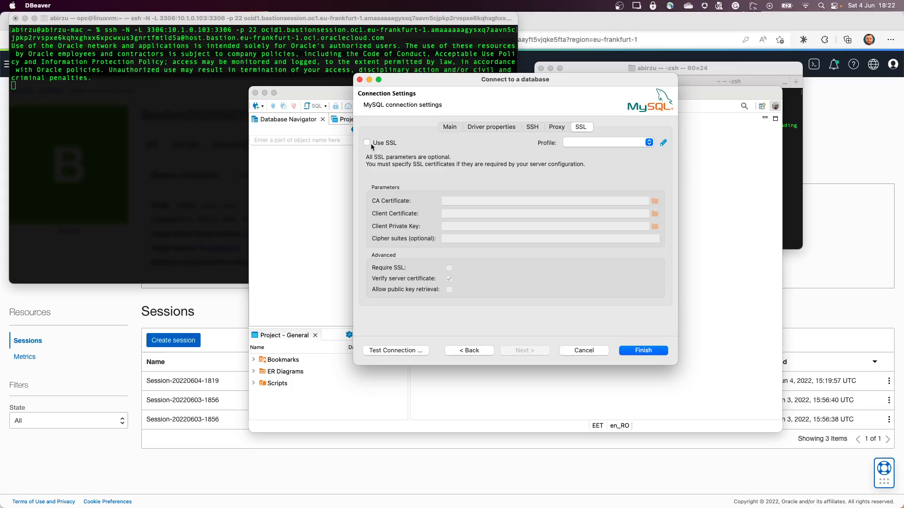
mouse_move(428, 279)
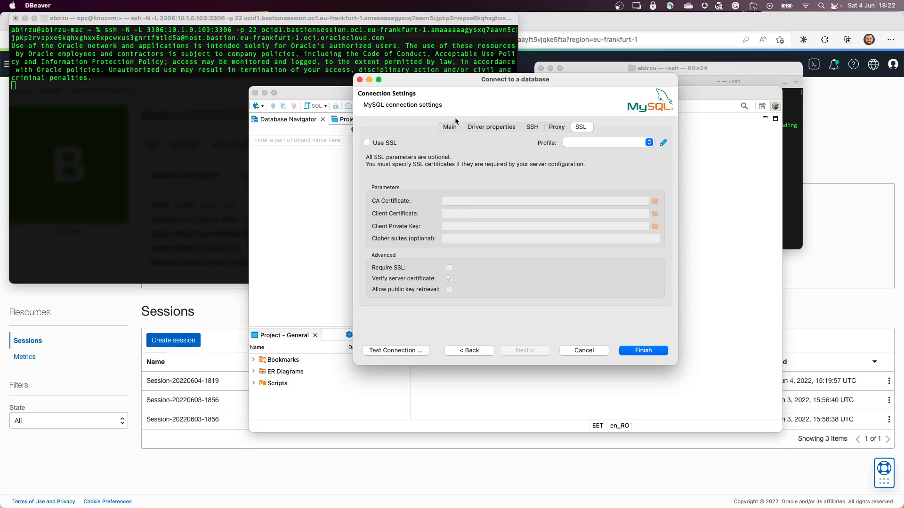
left_click(450, 127)
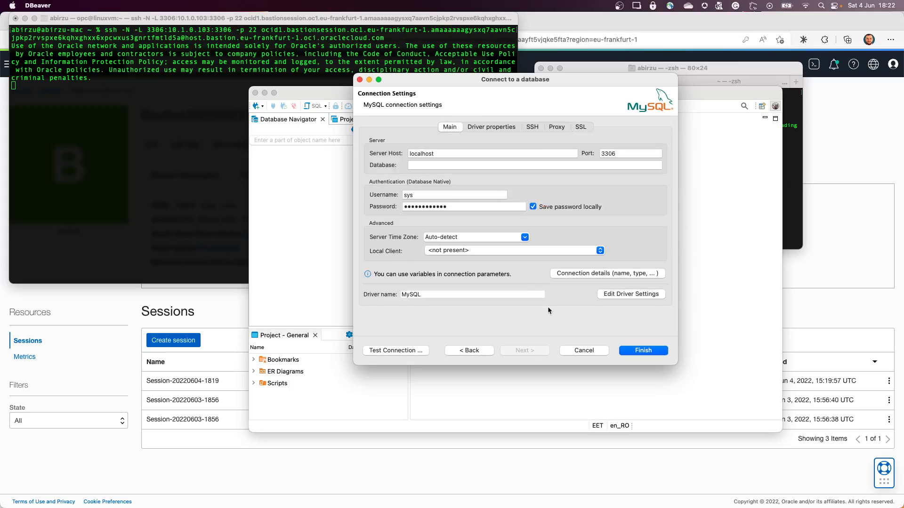
left_click(642, 351)
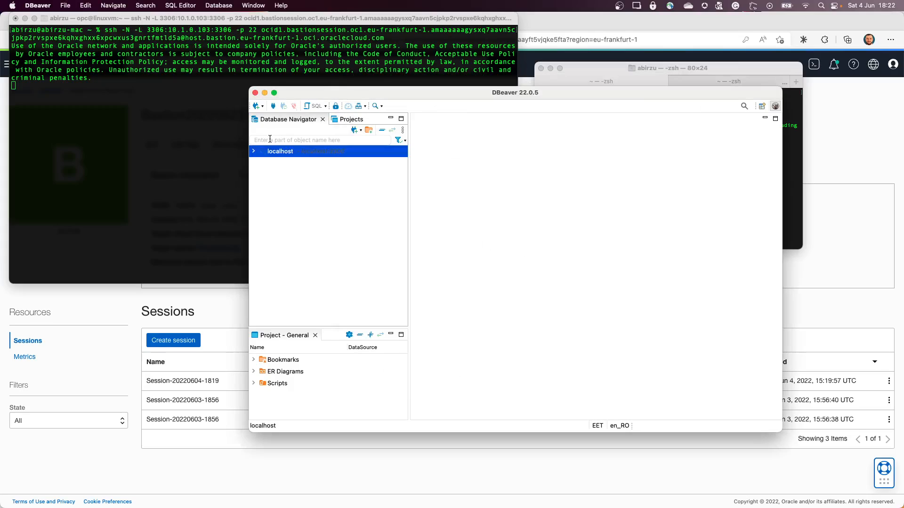
Create a database named 'test' from the localhost connection's Databases folder.
left_click(254, 151)
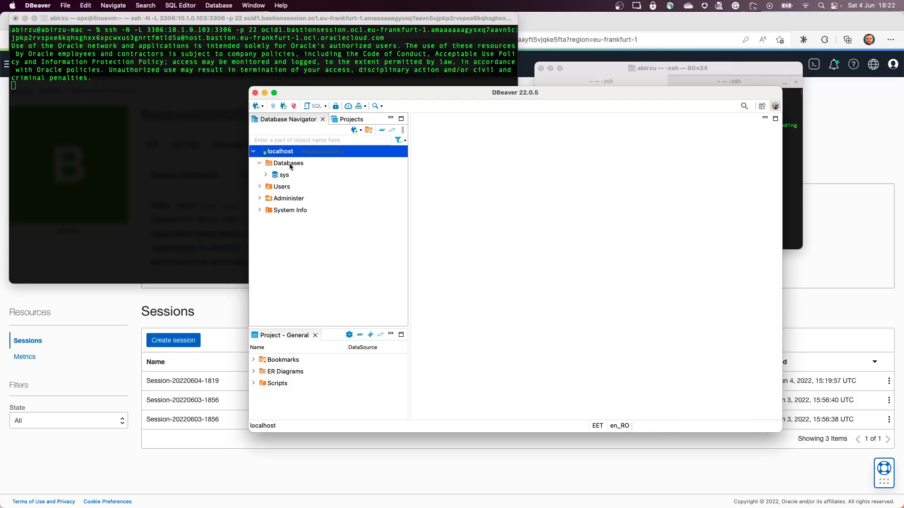
left_click(288, 164)
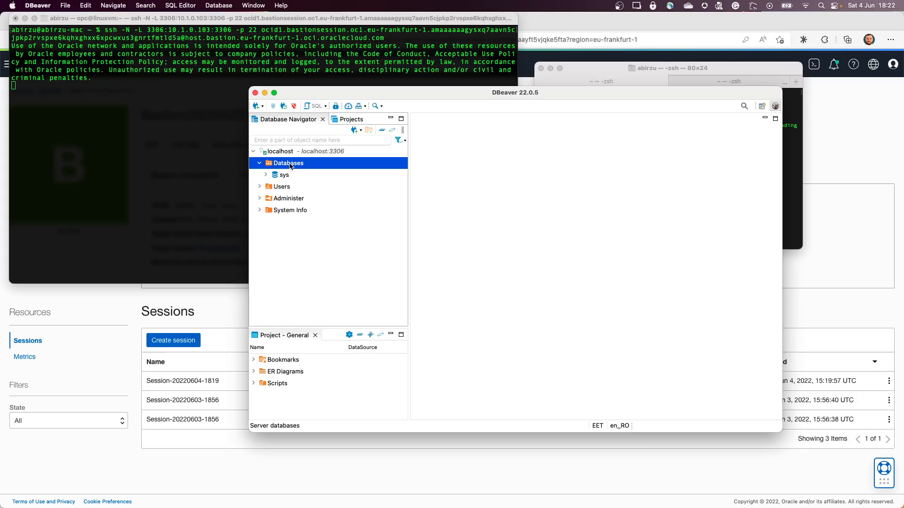
right_click(288, 163)
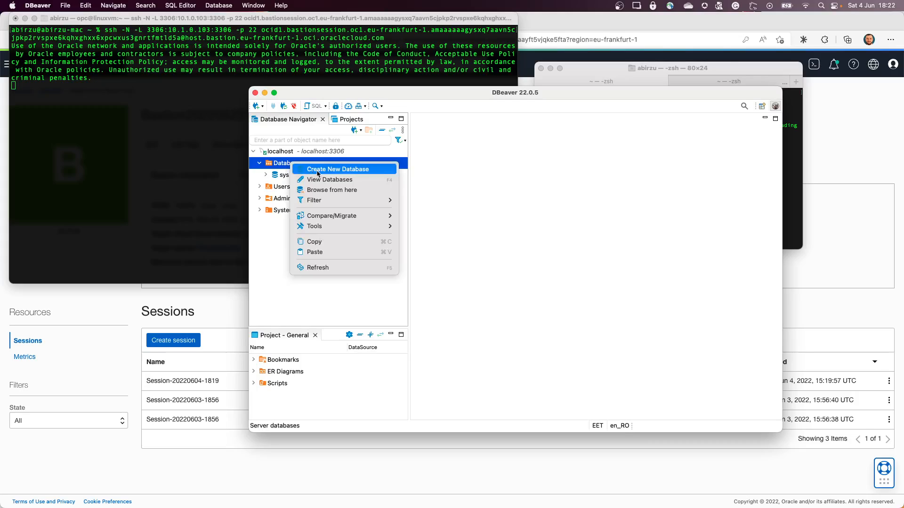
left_click(337, 169)
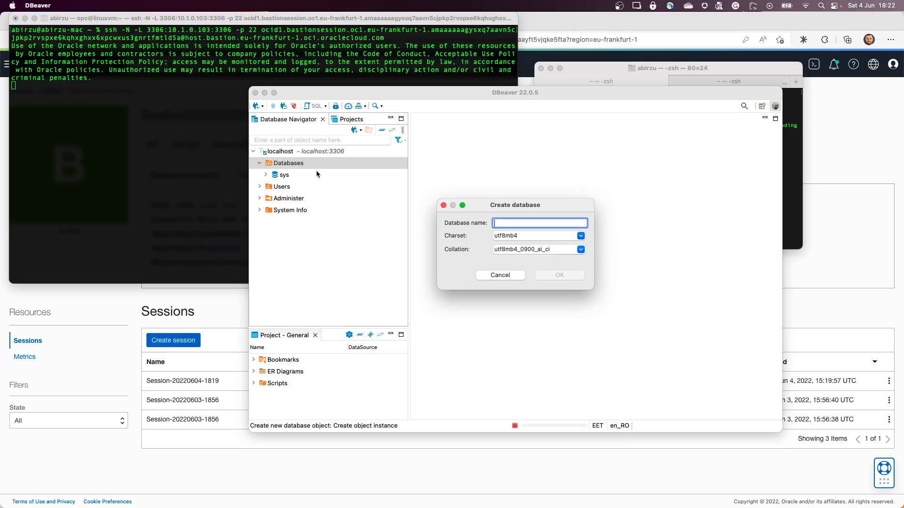
type("test")
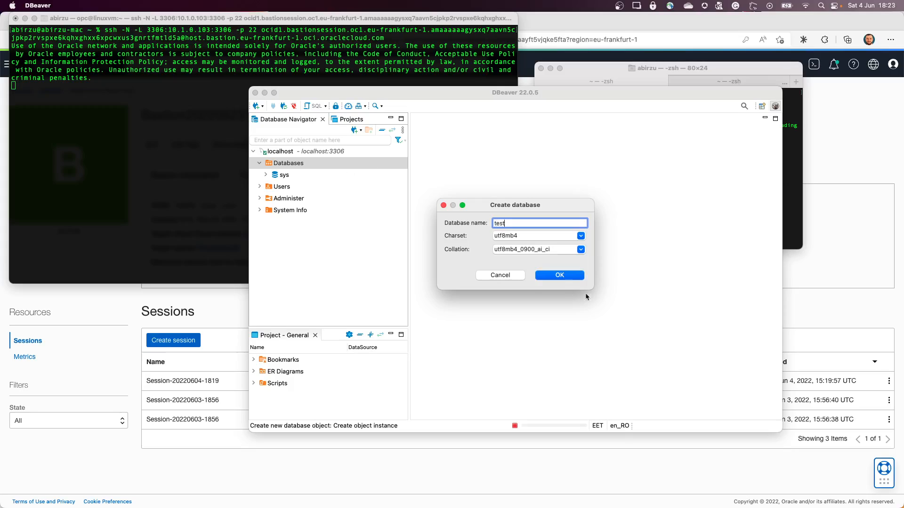
left_click(558, 275)
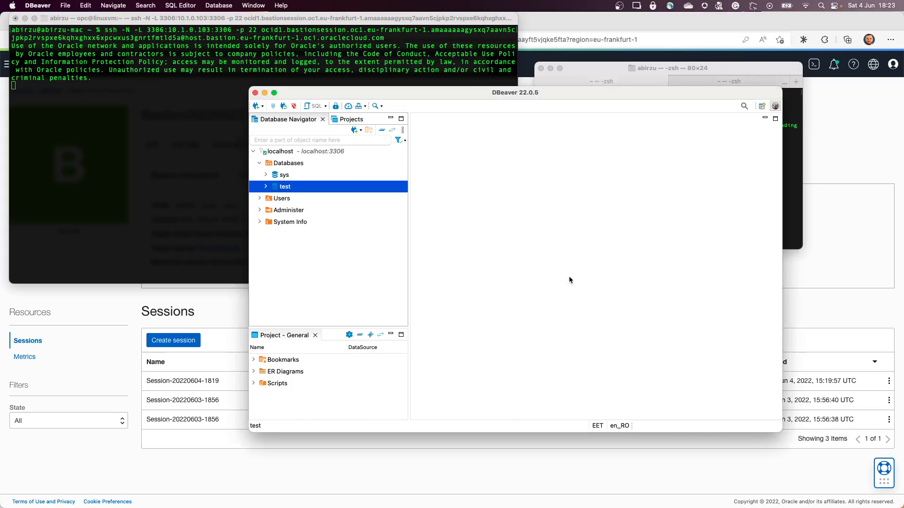